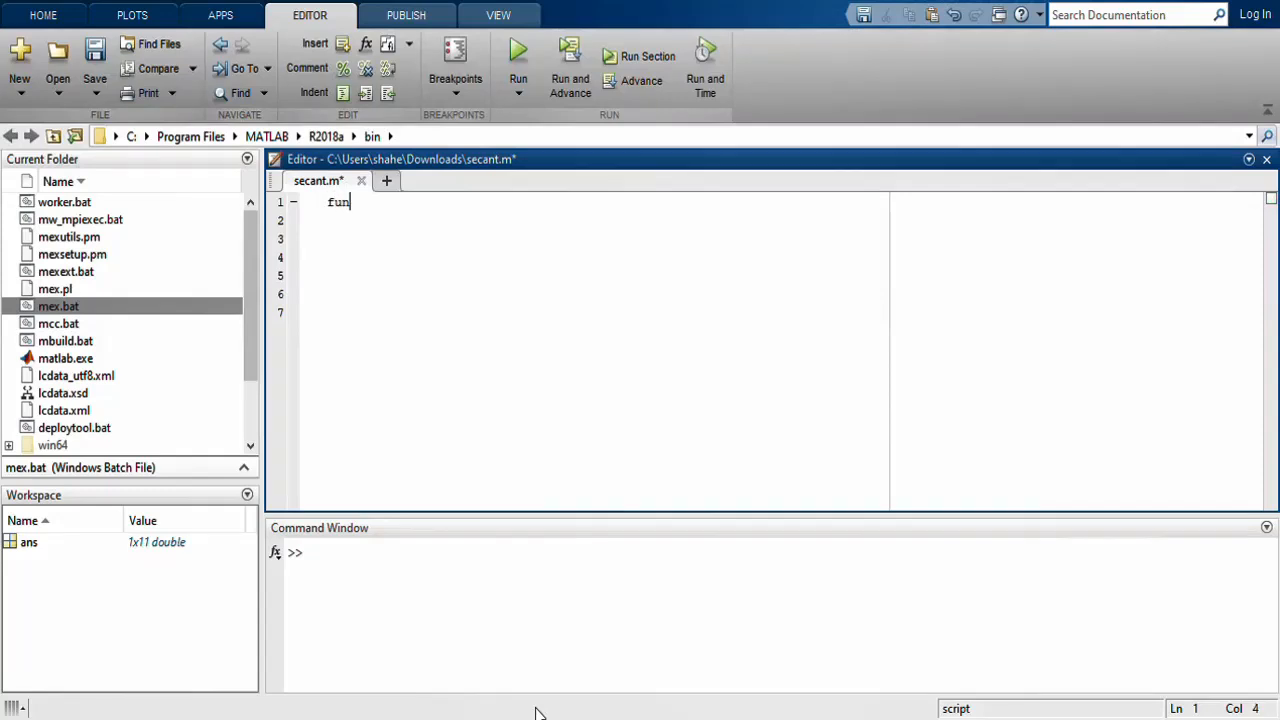
# - Write the header function [x]= secant(f,x0,x1,N) on line 1 and start a new line
pyautogui.write('ction [x')
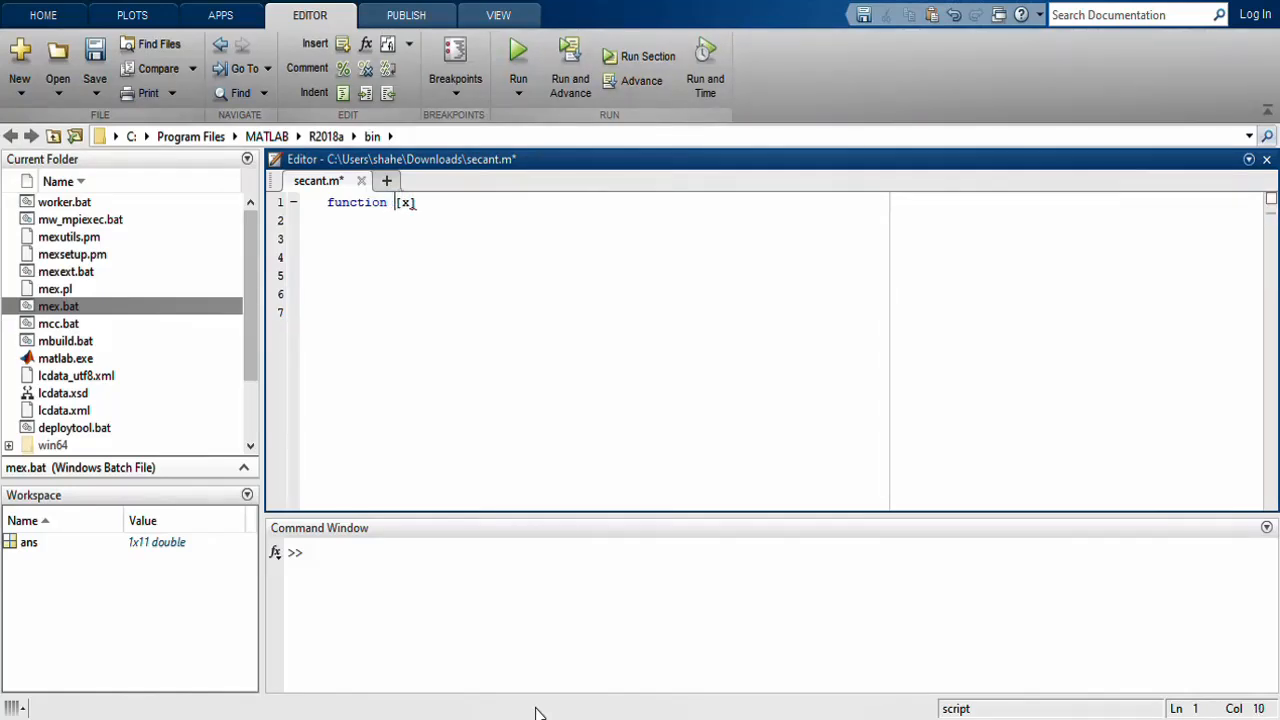
pyautogui.write(']=')
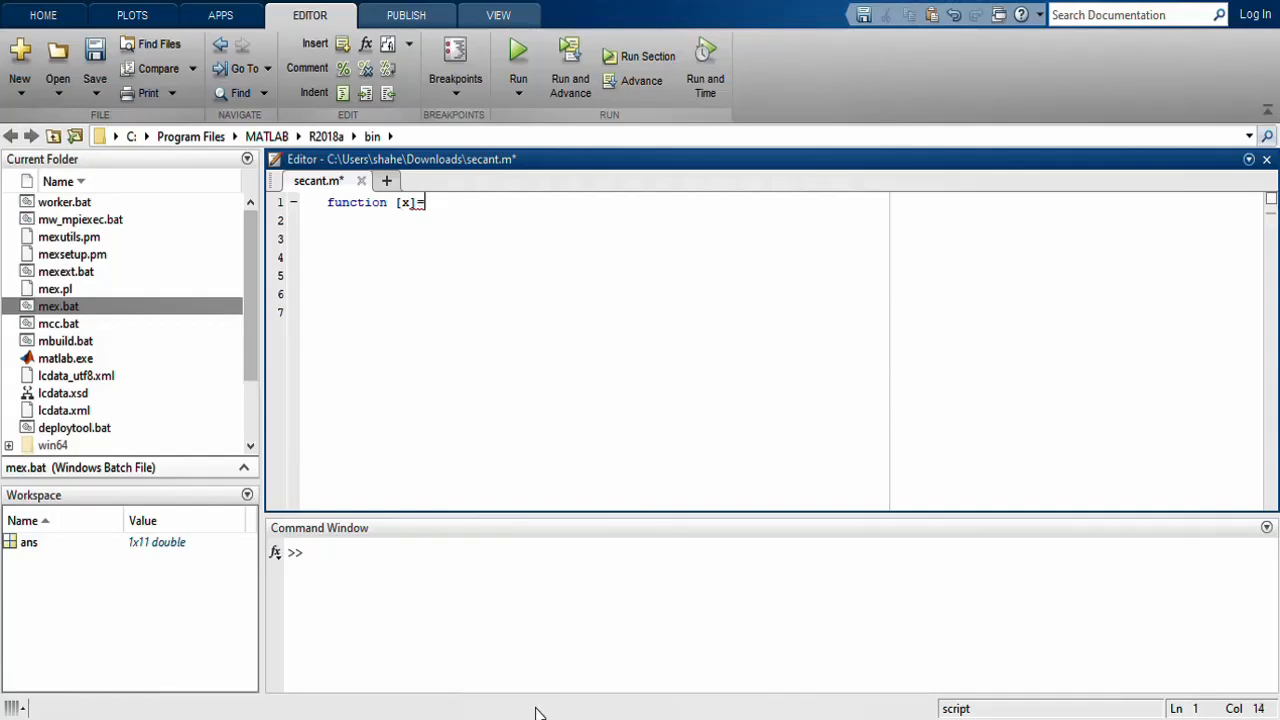
pyautogui.write('s')
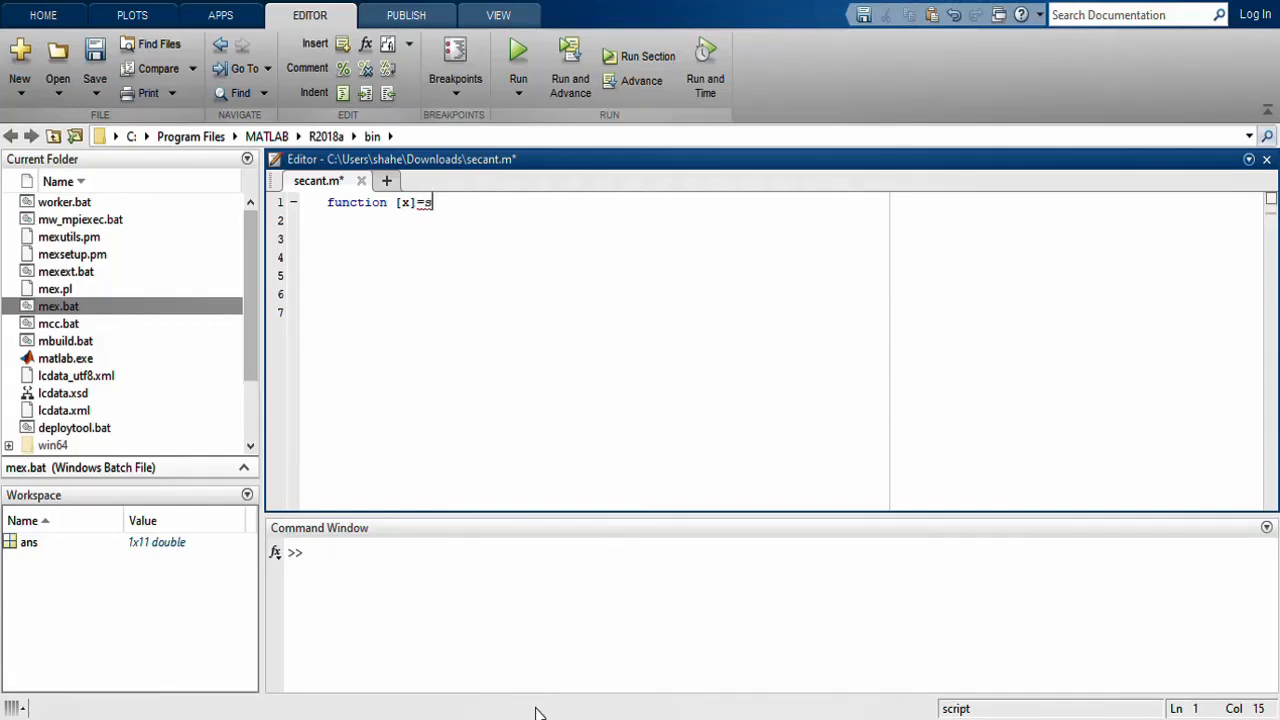
pyautogui.write('ecant')
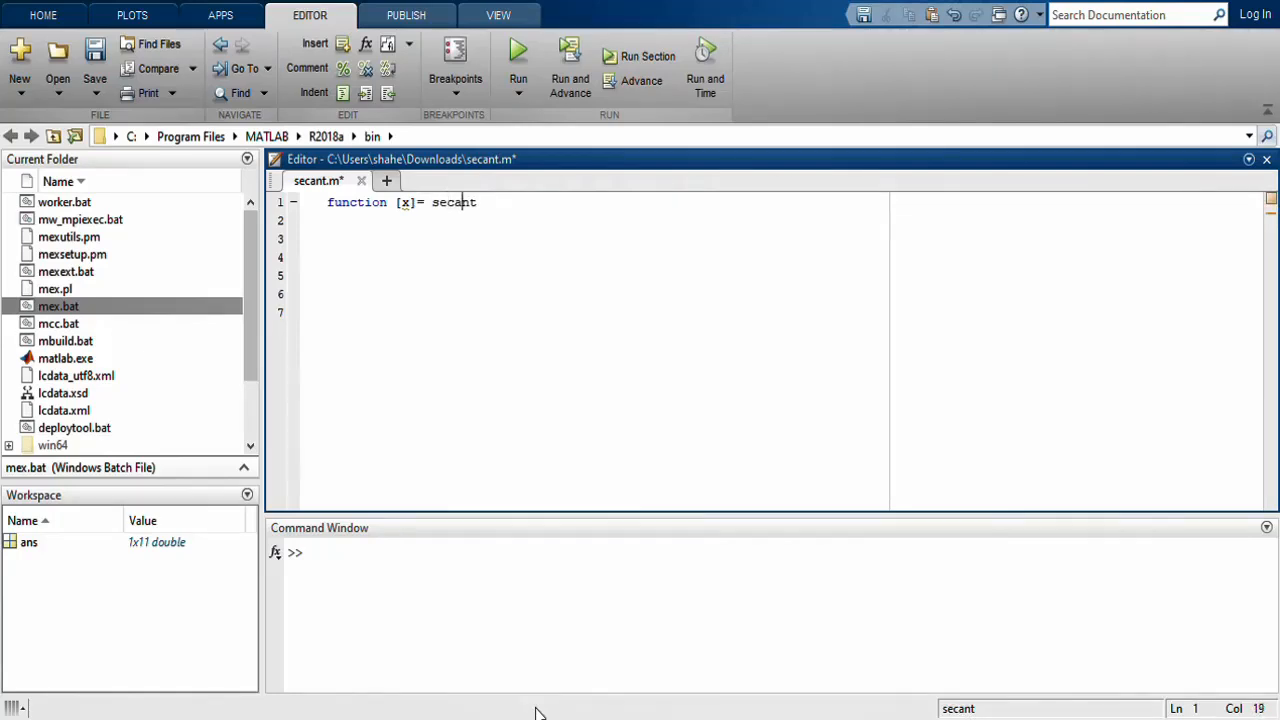
pyautogui.write('(')
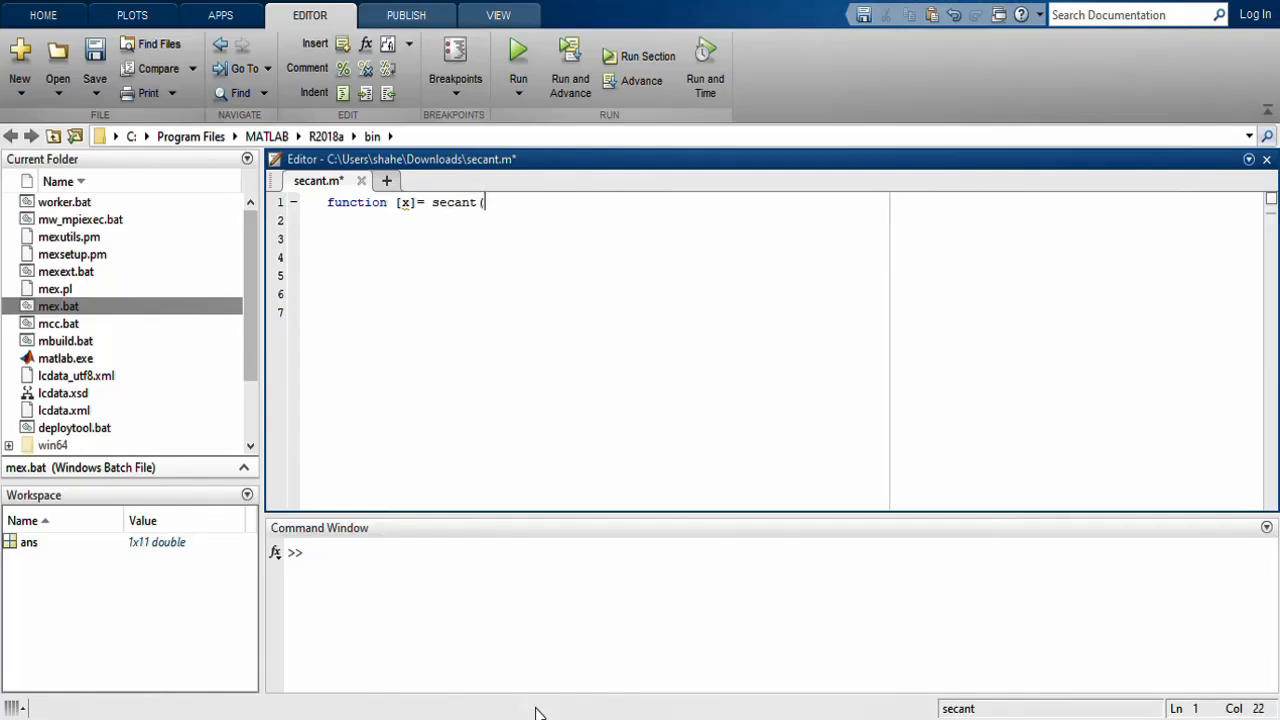
pyautogui.write(')')
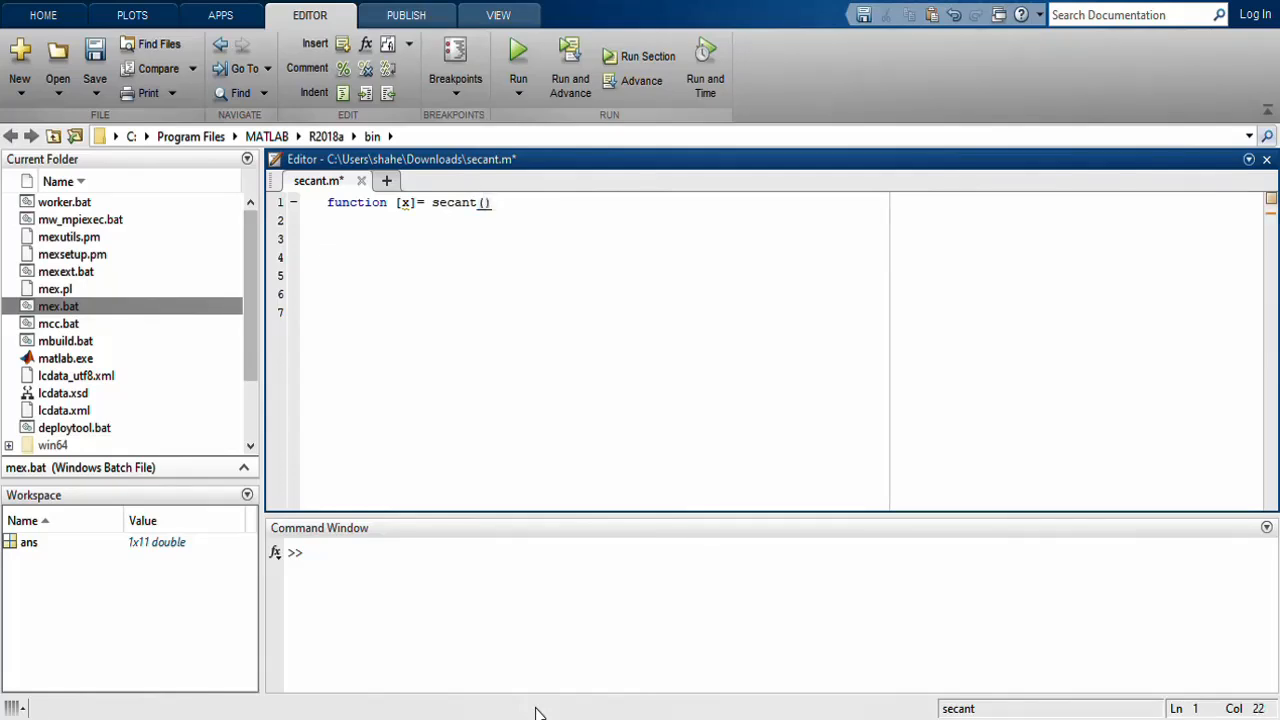
pyautogui.write('f')
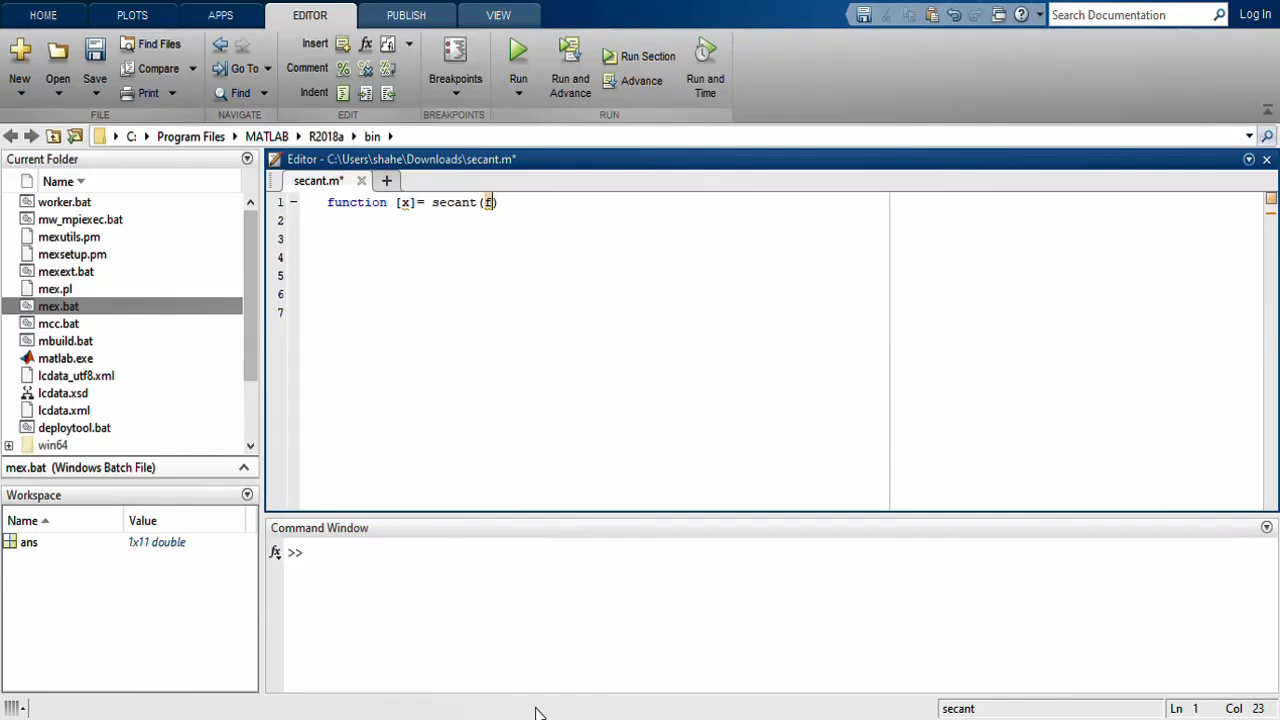
pyautogui.write(',')
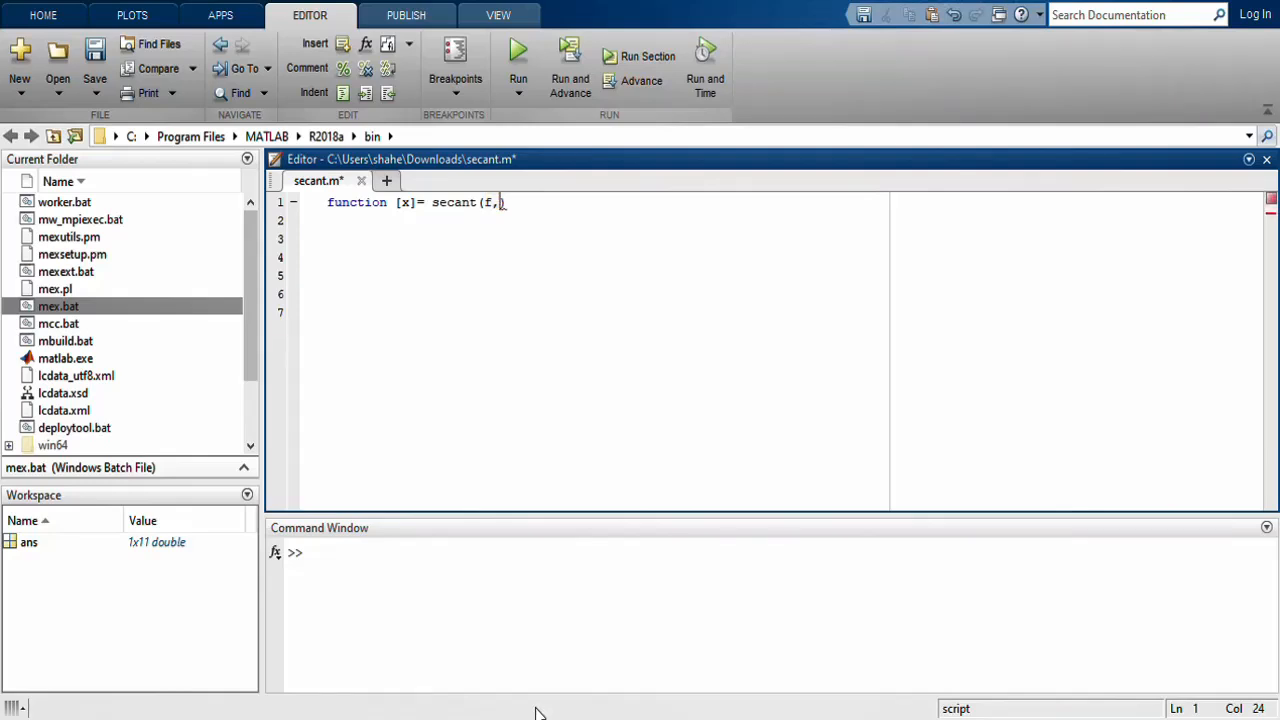
pyautogui.write('x0)')
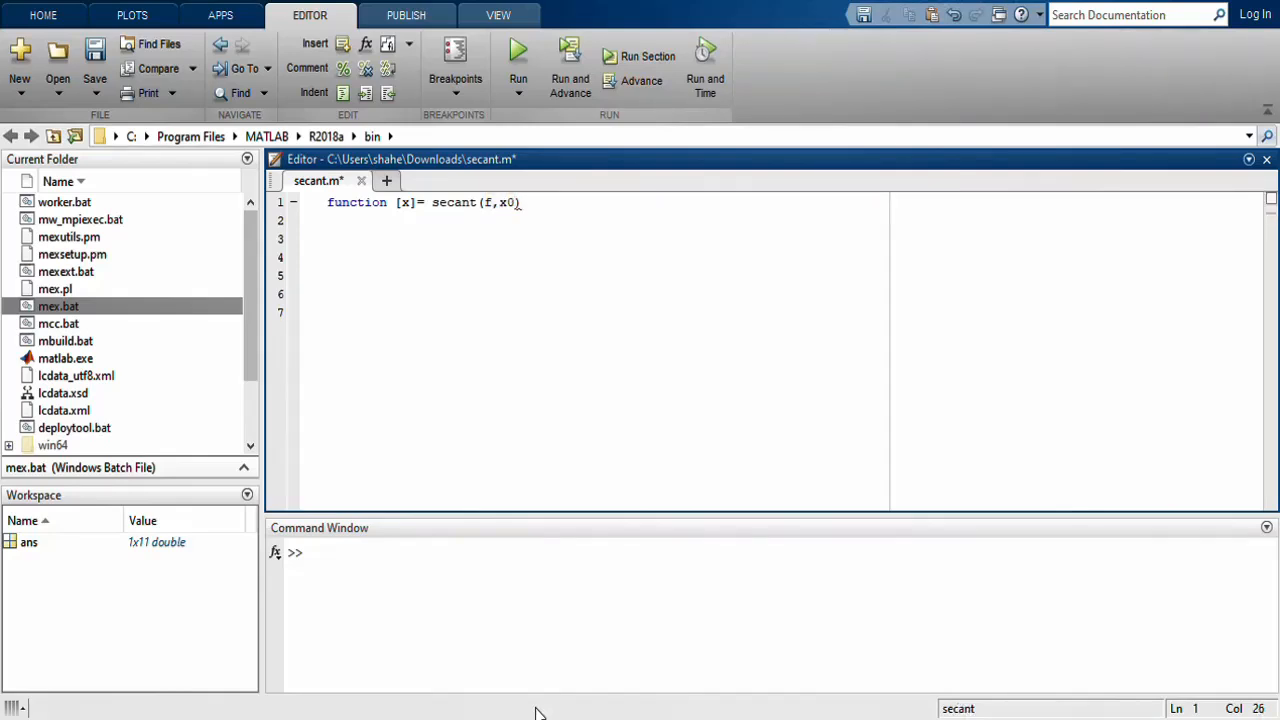
pyautogui.write(',x')
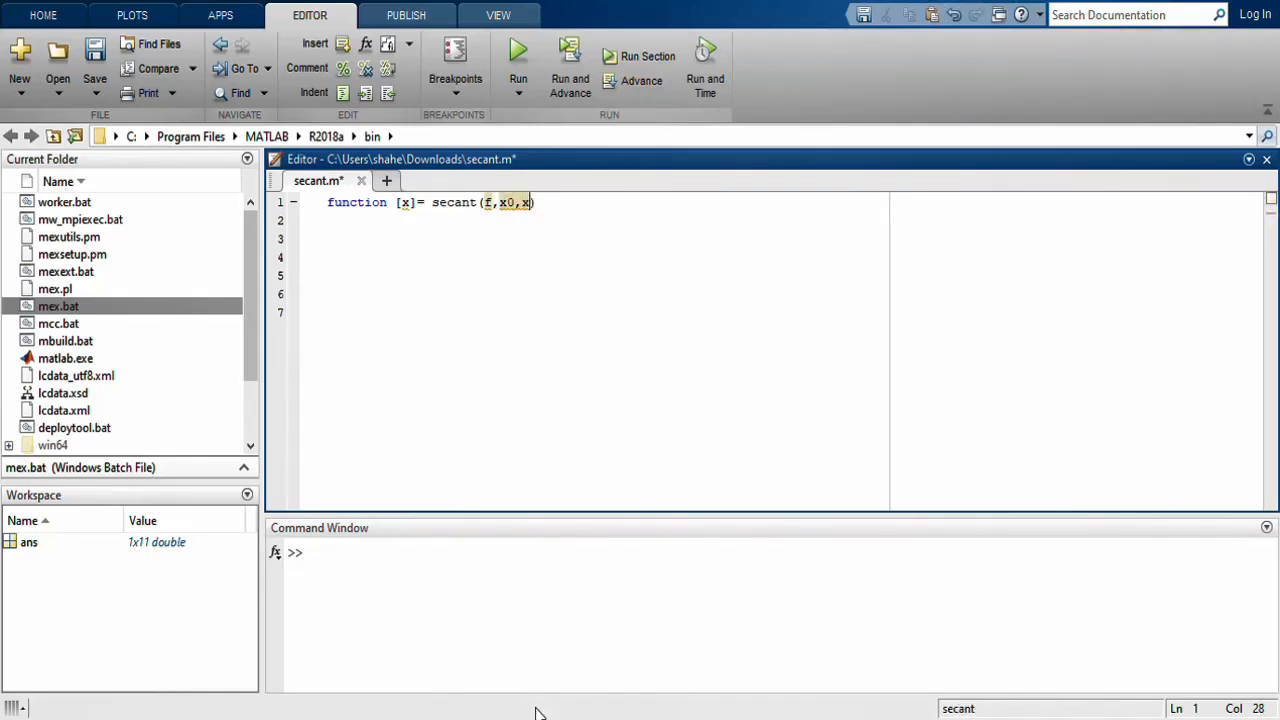
pyautogui.write('1')
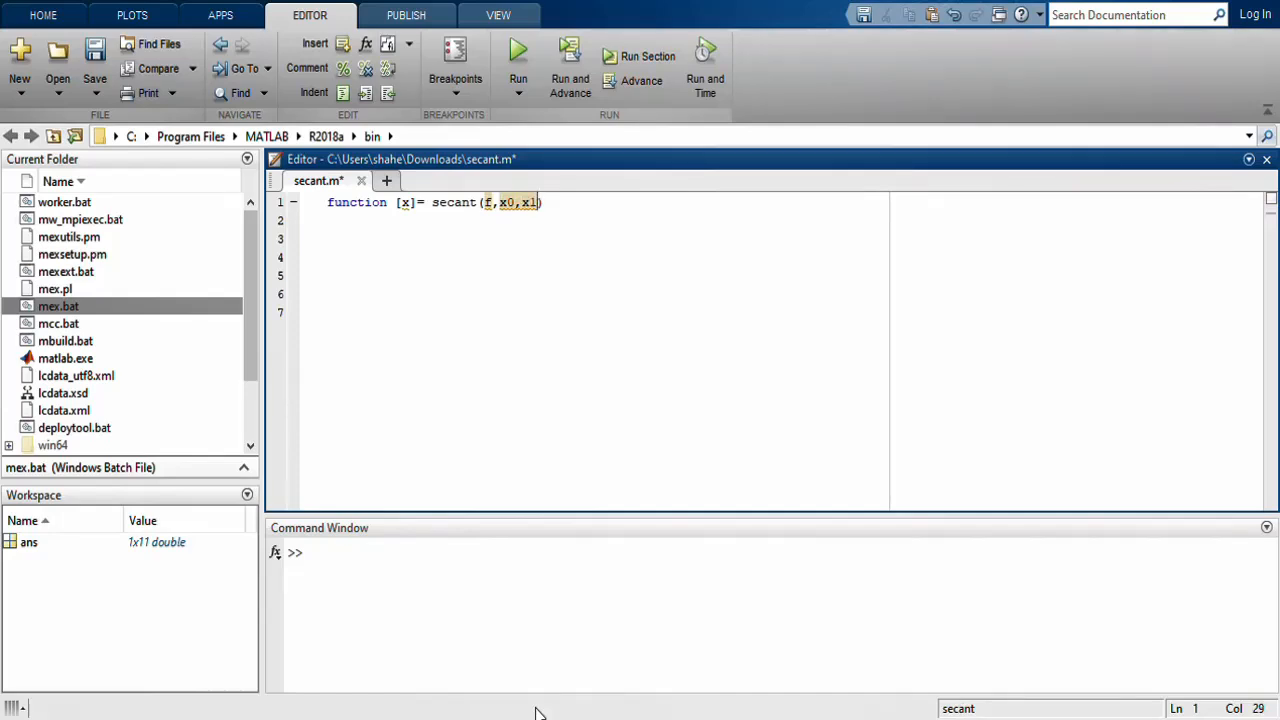
pyautogui.write(',N')
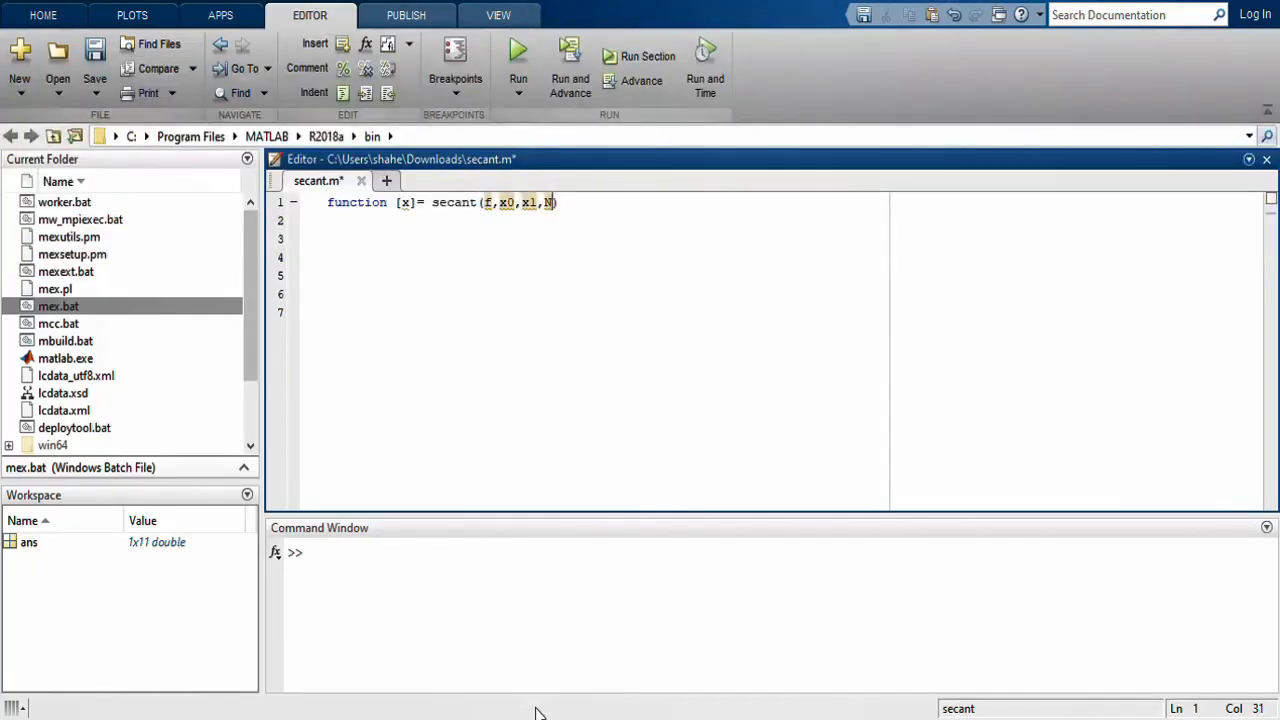
pyautogui.write(')')
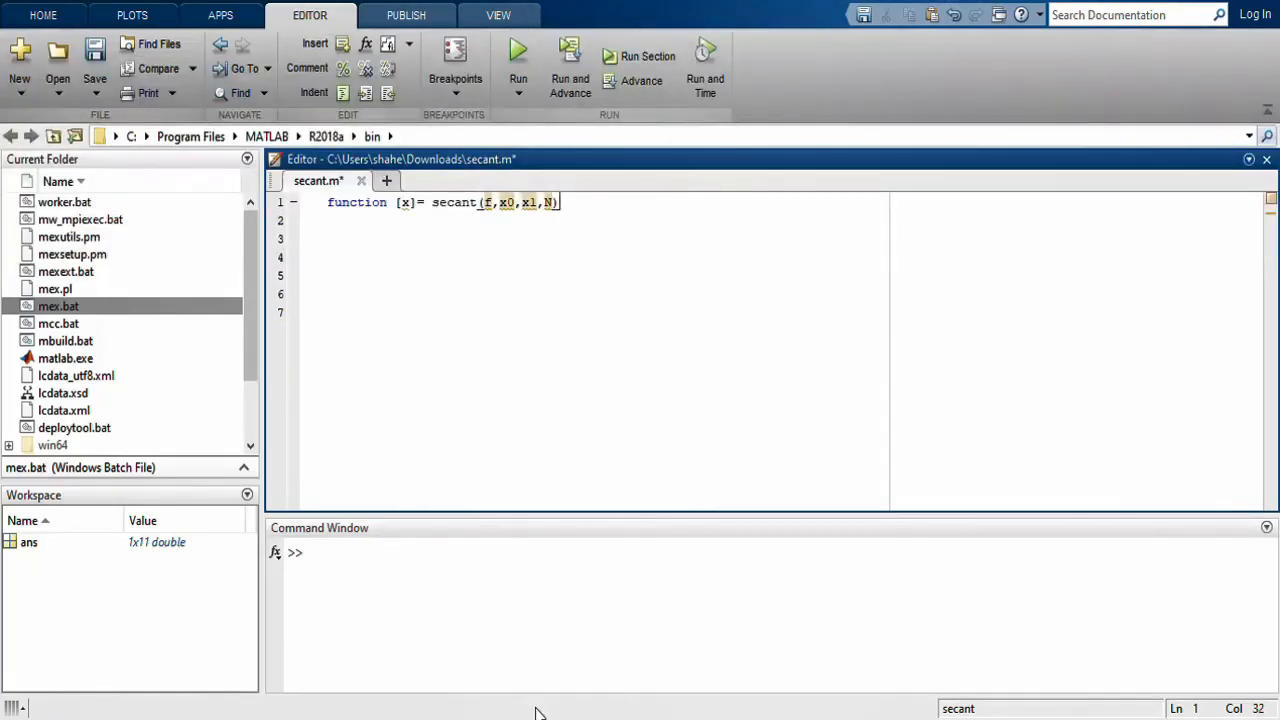
pyautogui.press('enter')
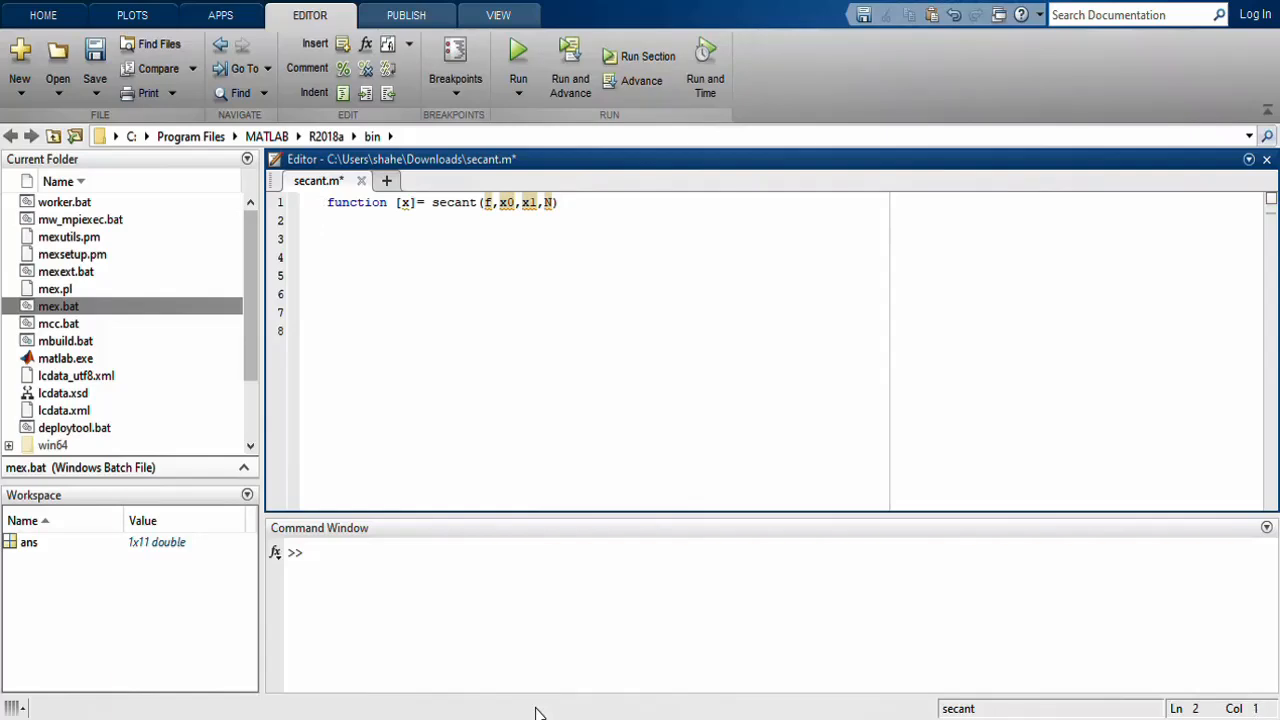
# - Add the lines char x; and f=inline('x^2-2*x-1'); to the function body
pyautogui.write('char')
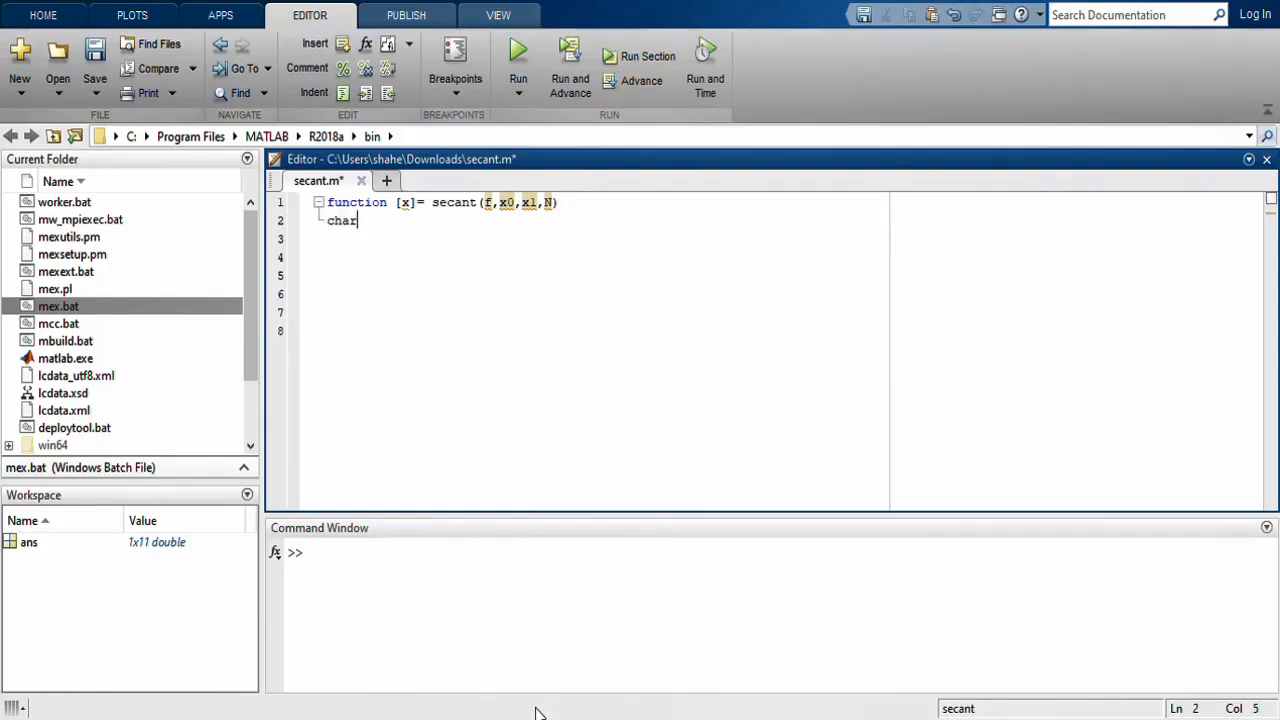
pyautogui.write('x')
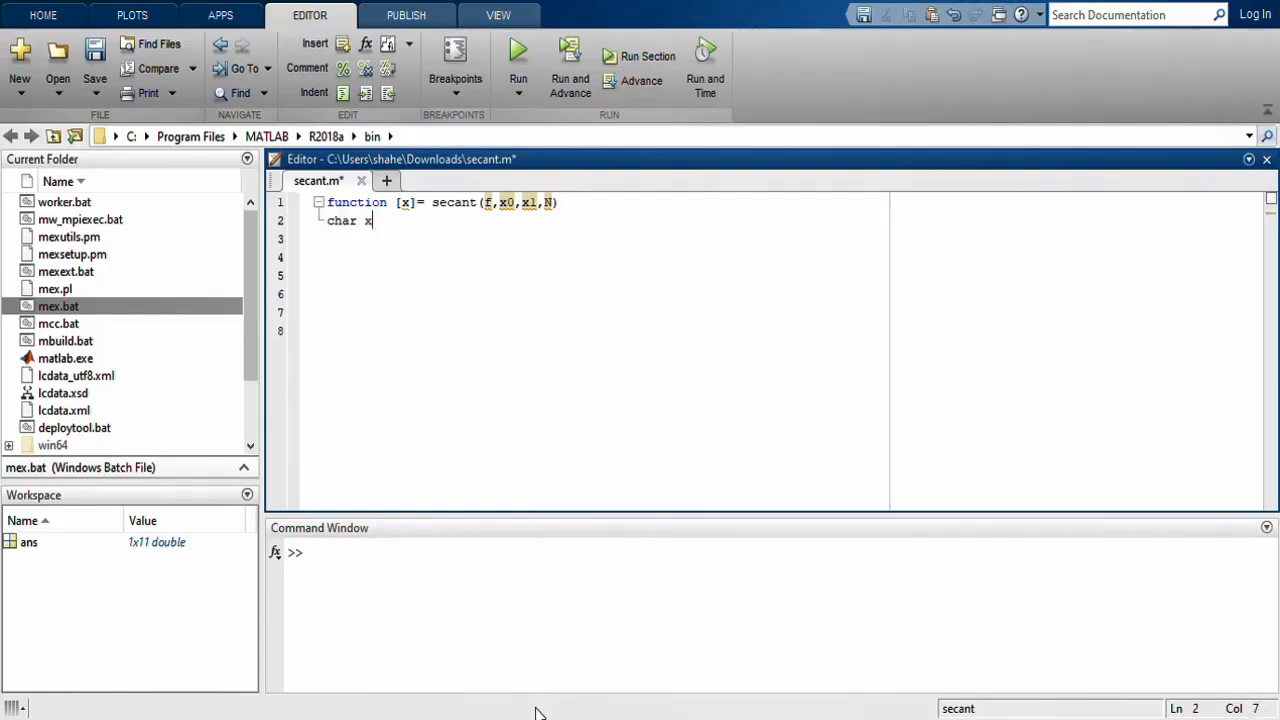
pyautogui.write(';')
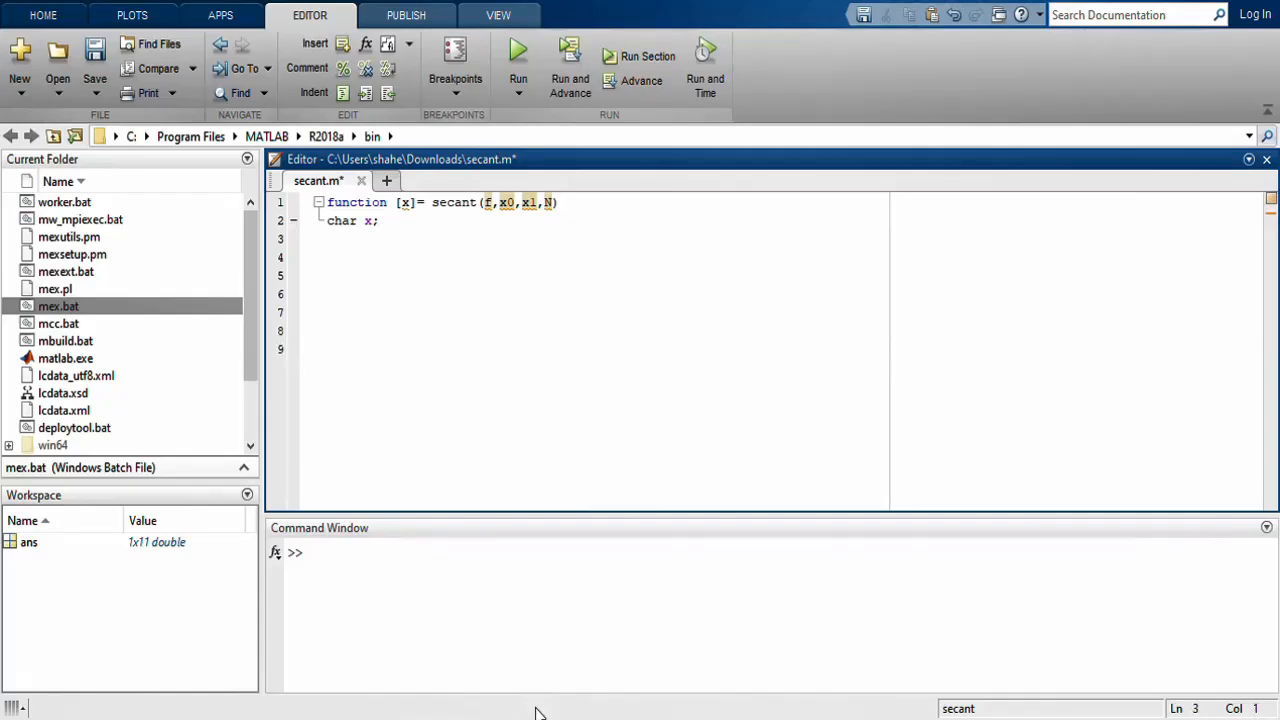
pyautogui.write('f=')
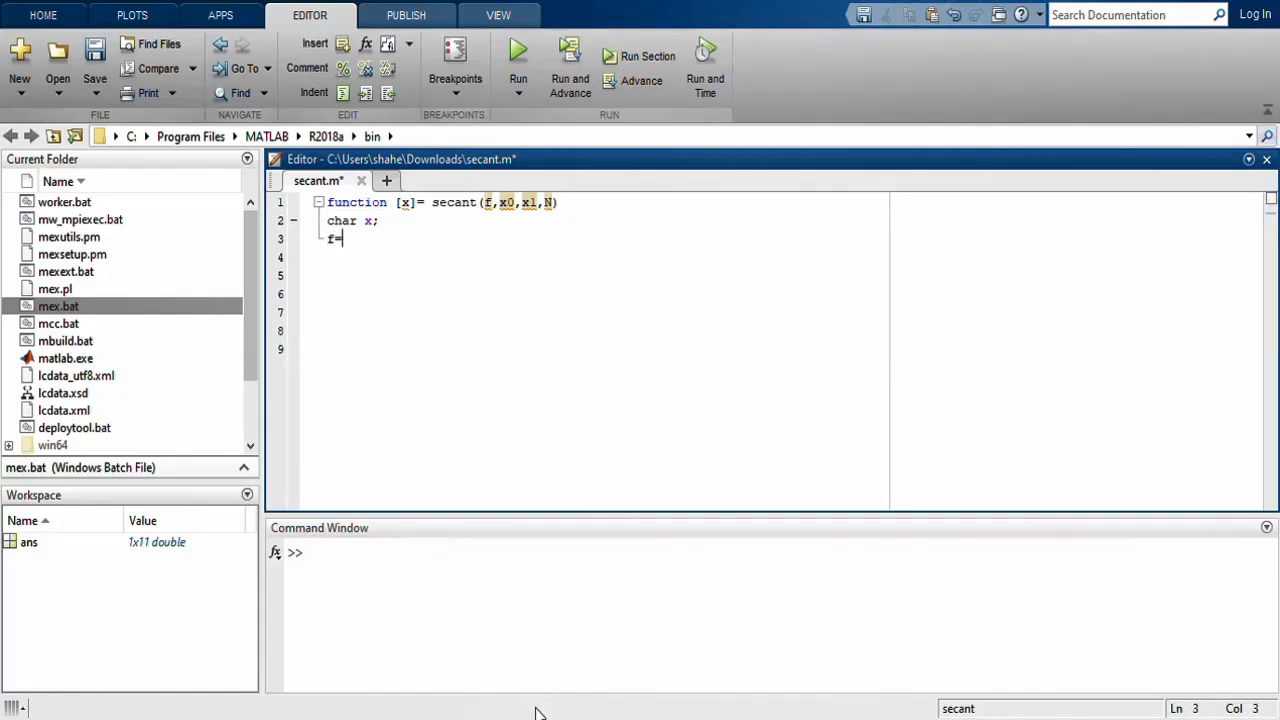
pyautogui.write('inl')
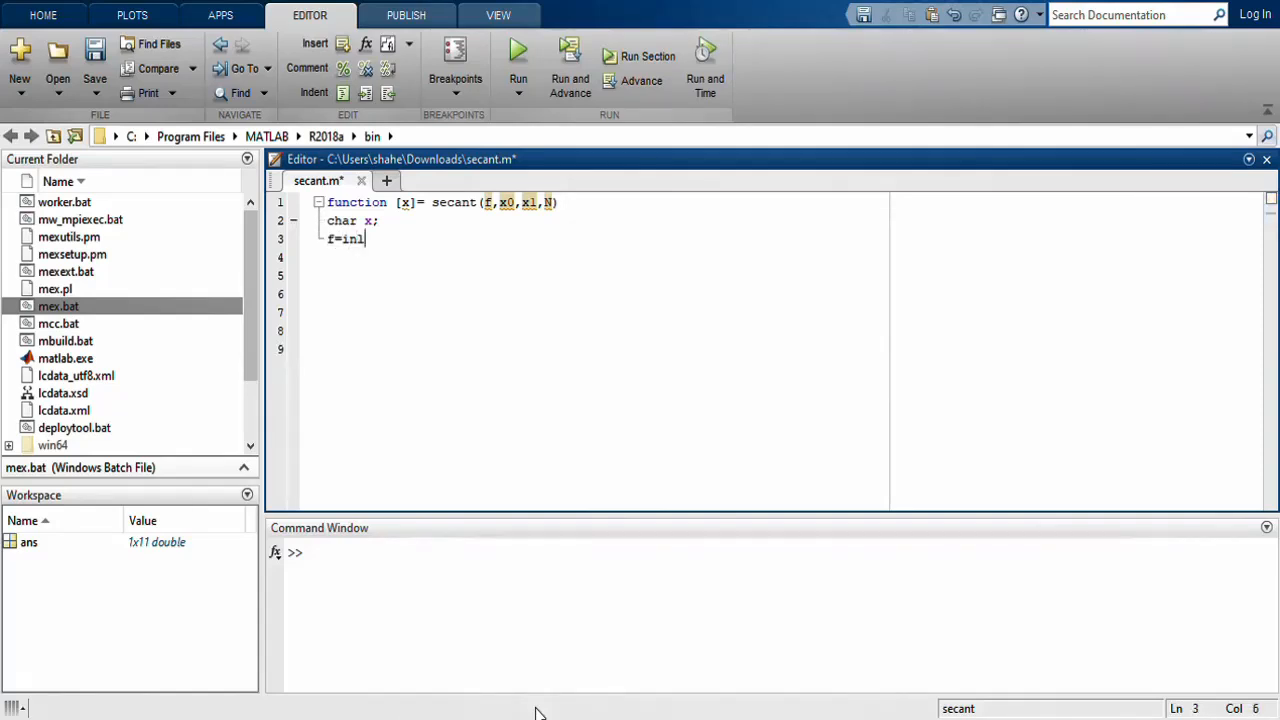
pyautogui.write('ine')
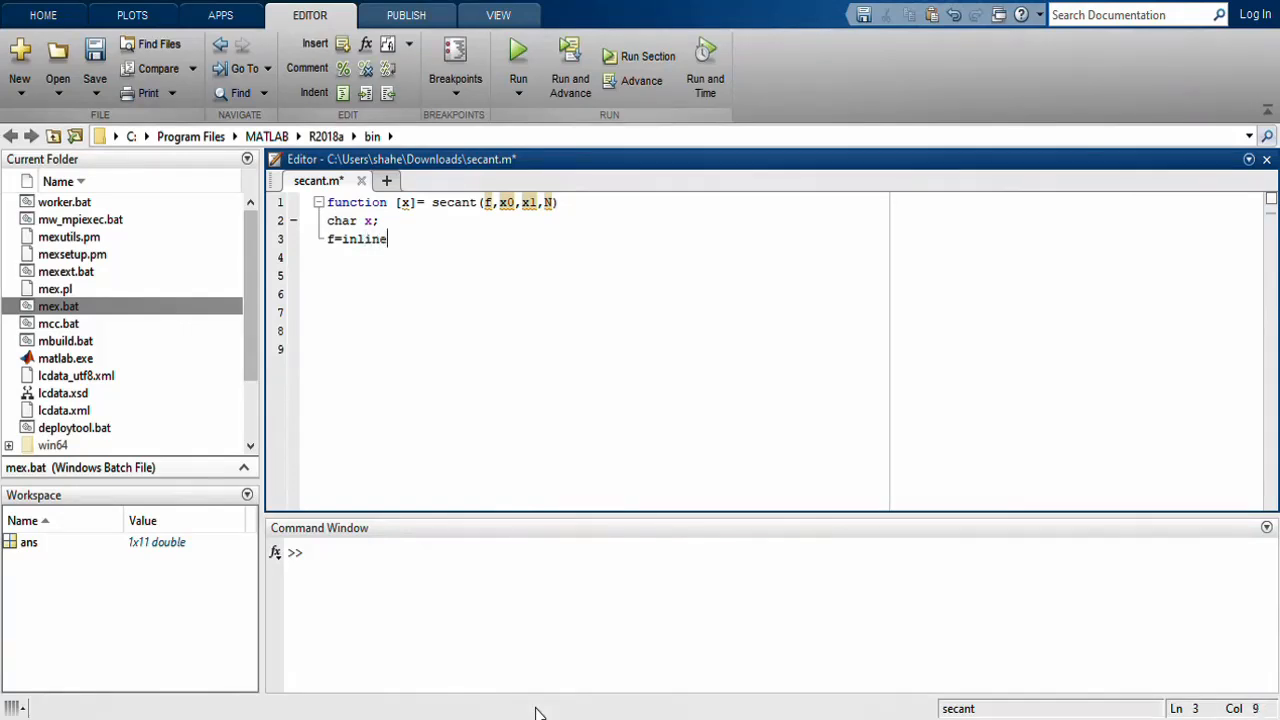
pyautogui.write("('")
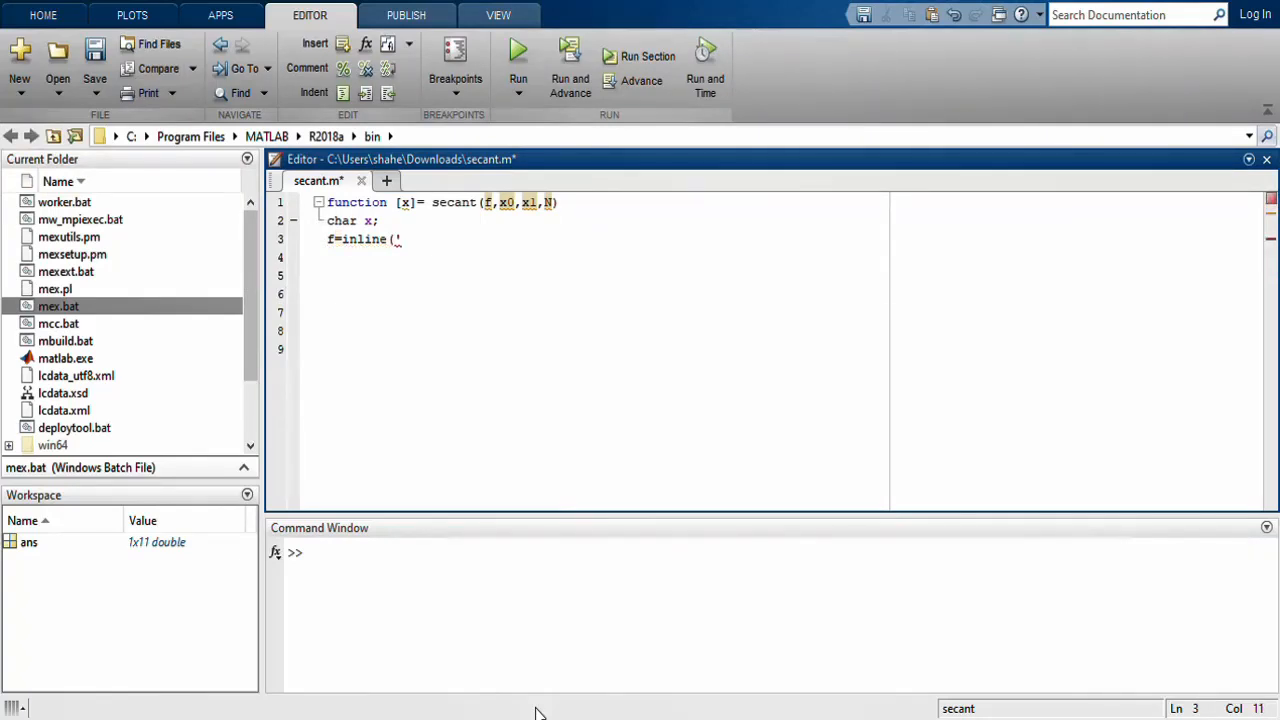
pyautogui.write('x')
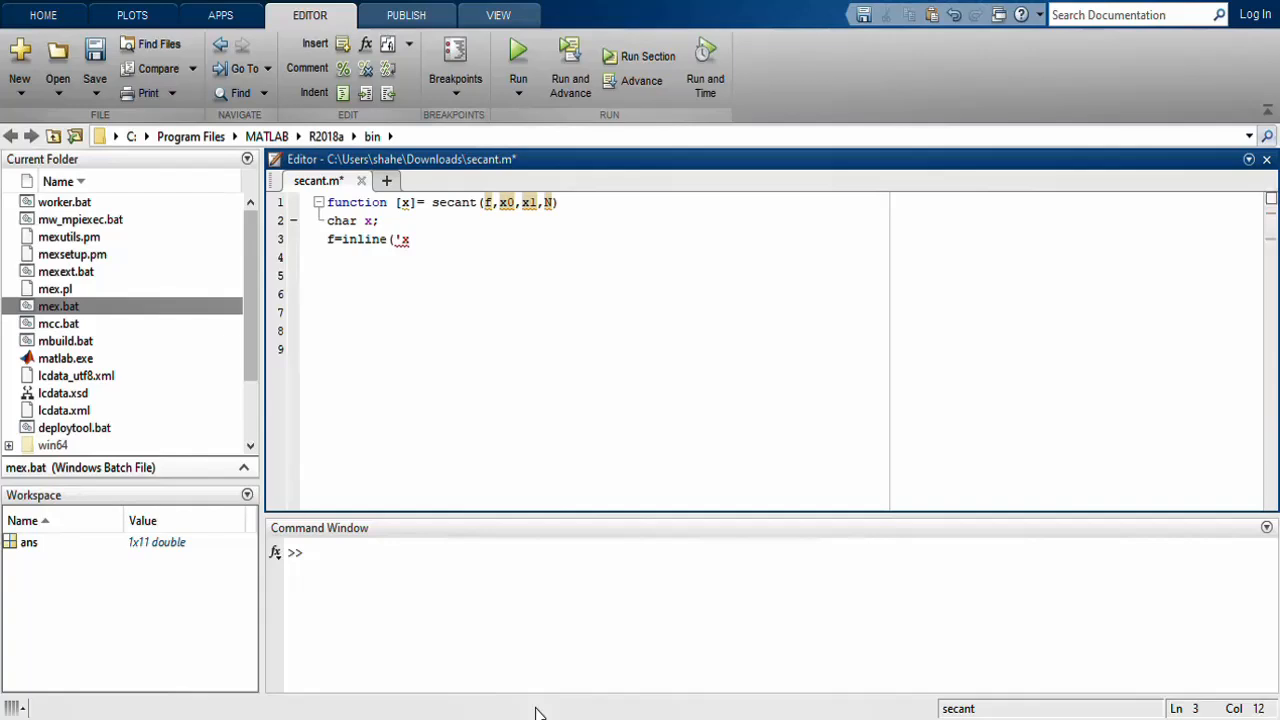
pyautogui.write('^2')
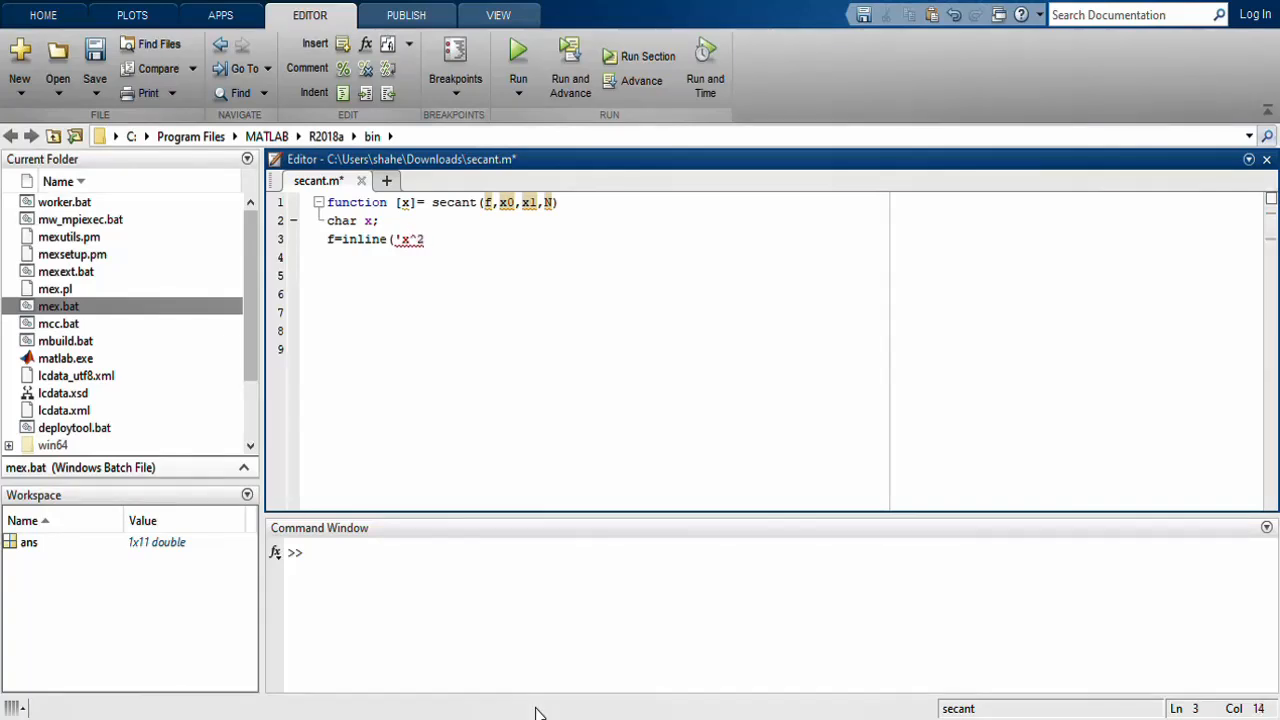
pyautogui.write('-s')
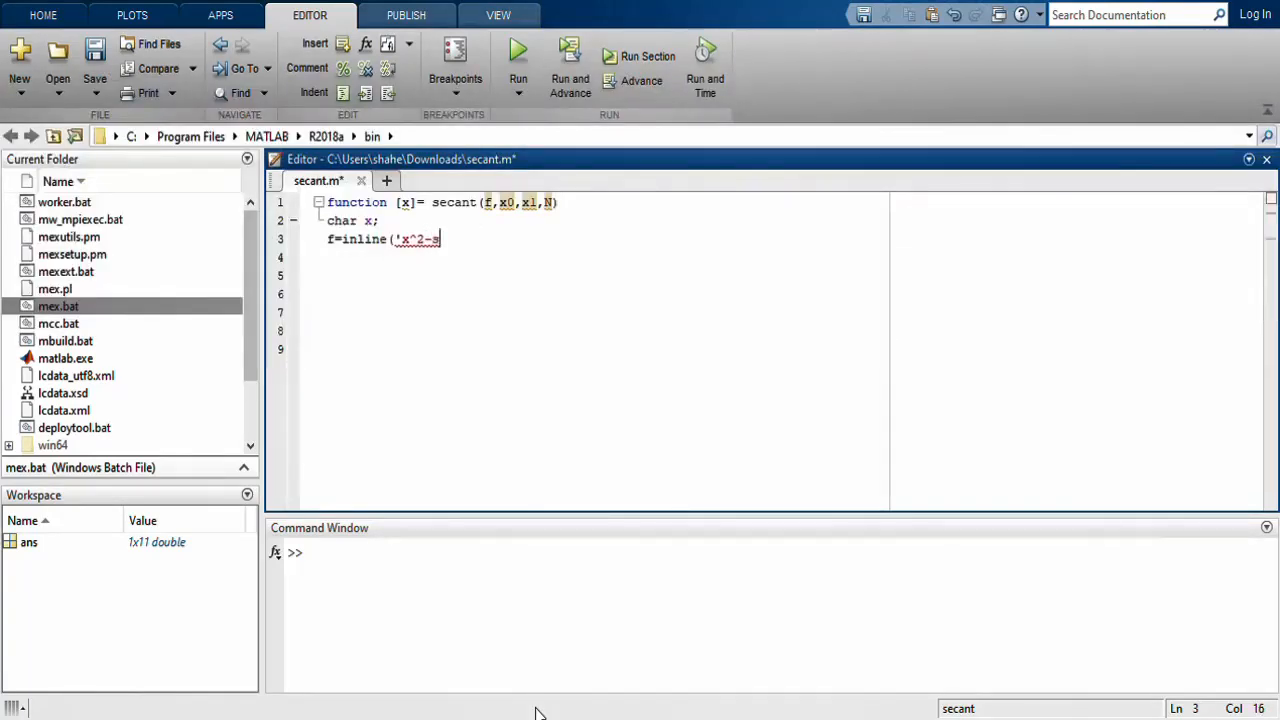
pyautogui.write('2*x')
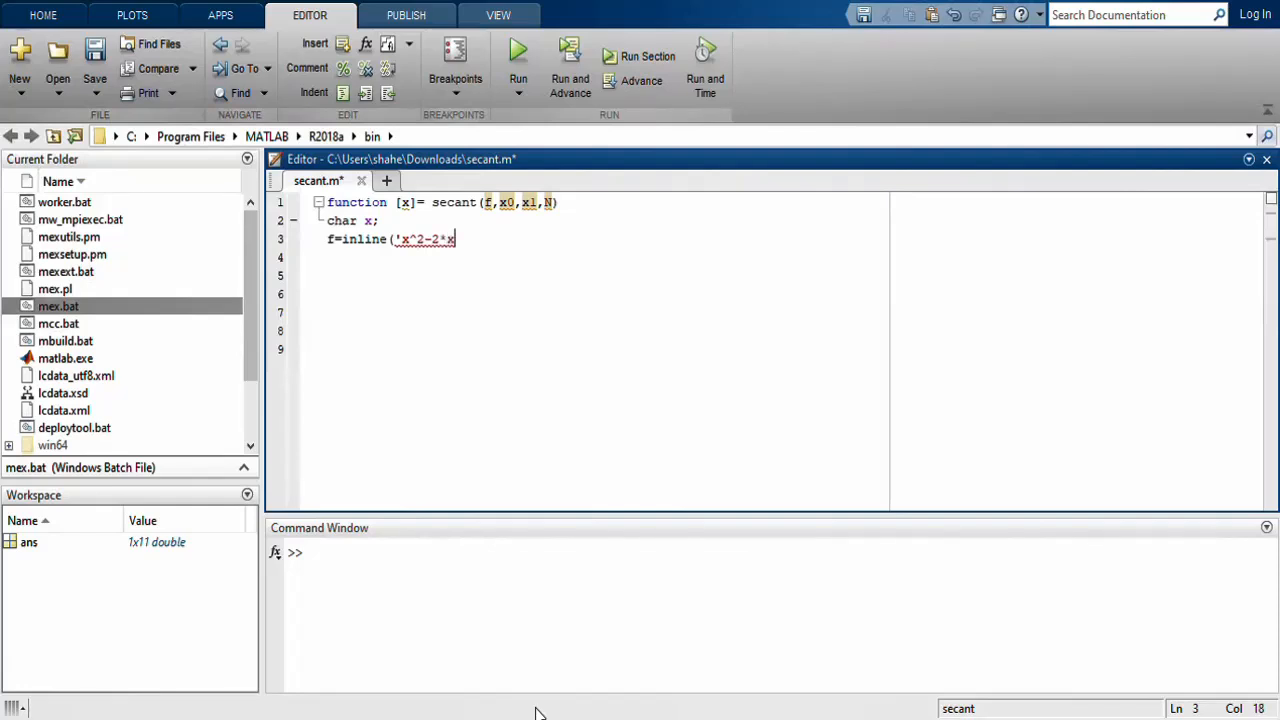
pyautogui.write("-1');")
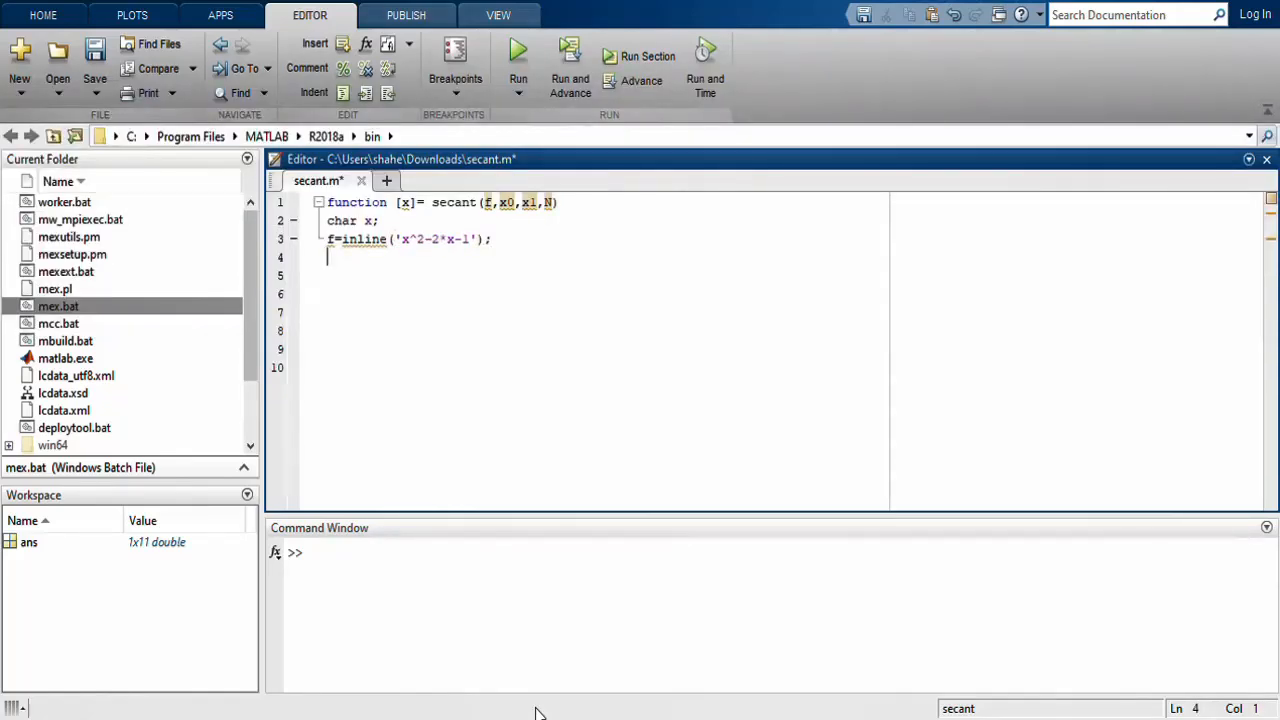
# - Add x0=2.6;, x1=2.5; and N=8; on three separate lines
pyautogui.write('x0')
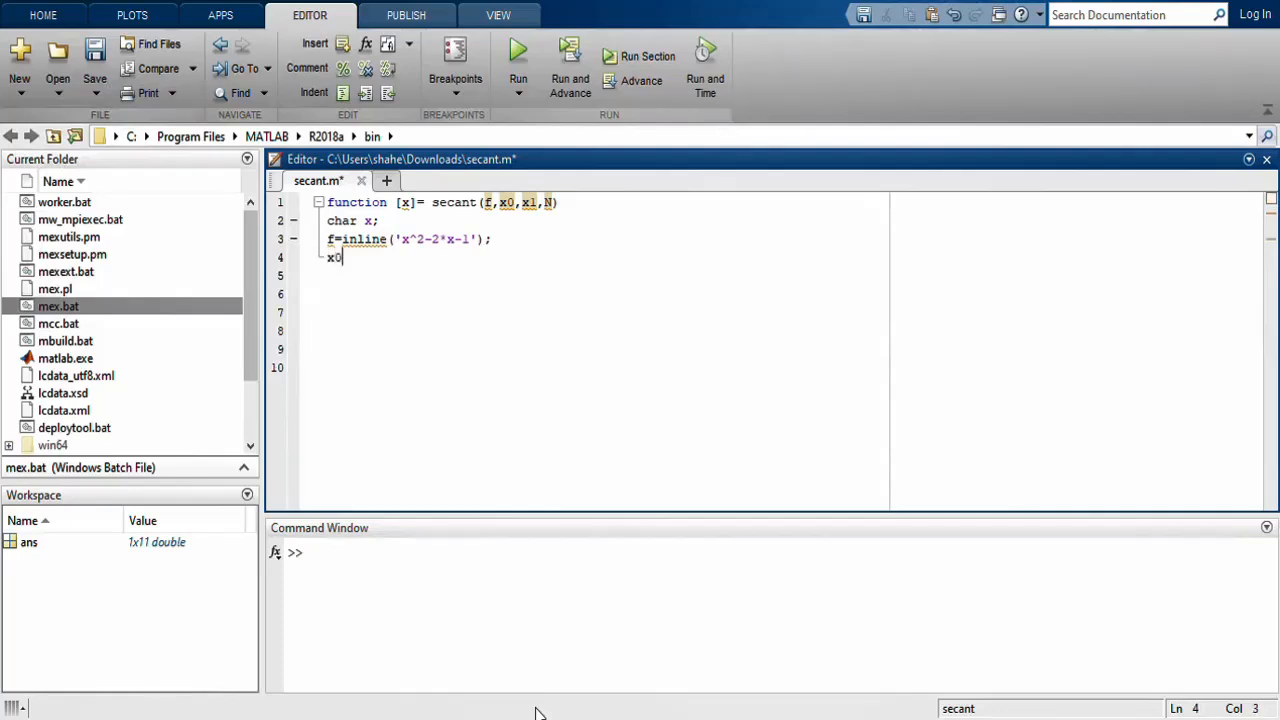
pyautogui.write('=2.6;')
pyautogui.click(605, 275)
pyautogui.write('x')
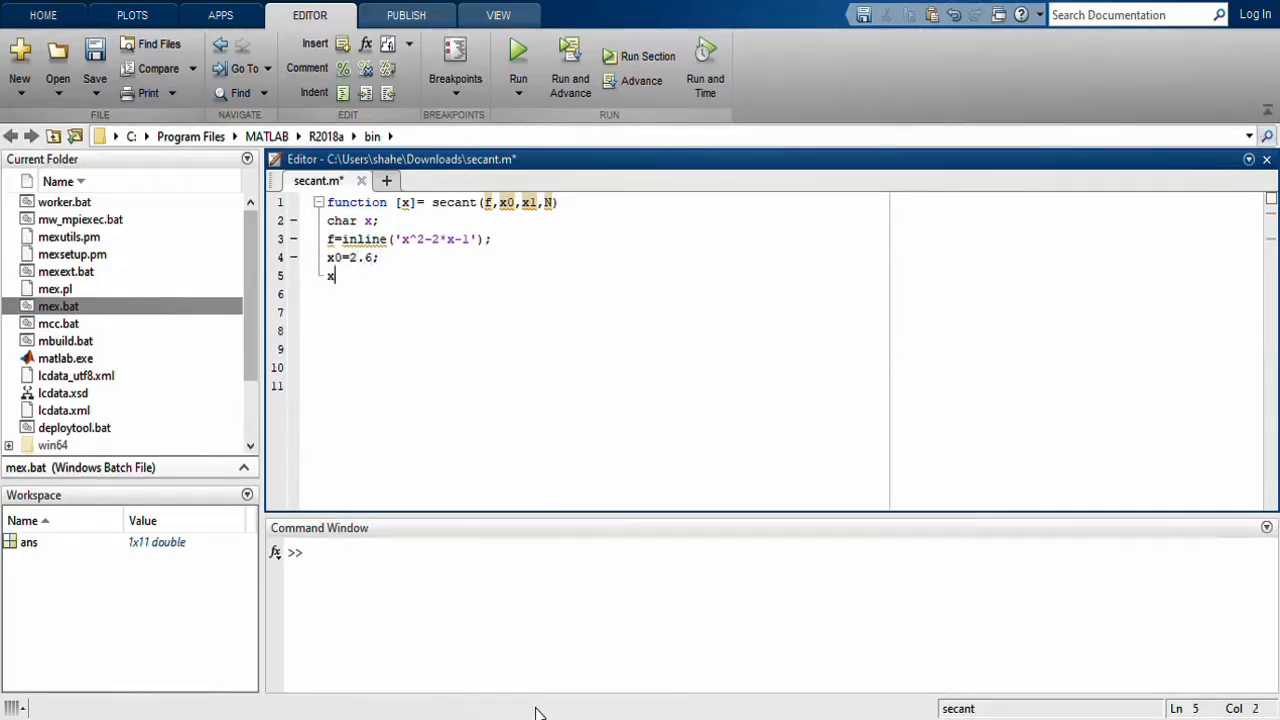
pyautogui.write('1=2.5;')
pyautogui.click(594, 294)
pyautogui.write('N')
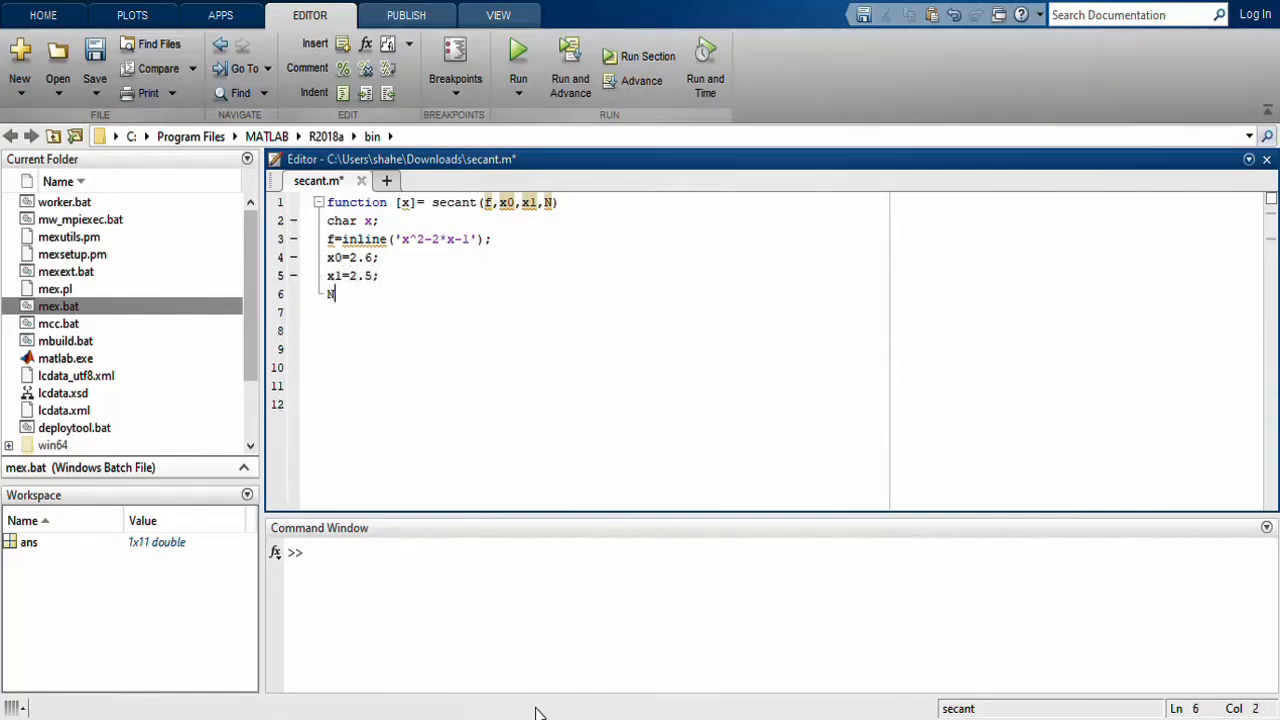
pyautogui.write('=')
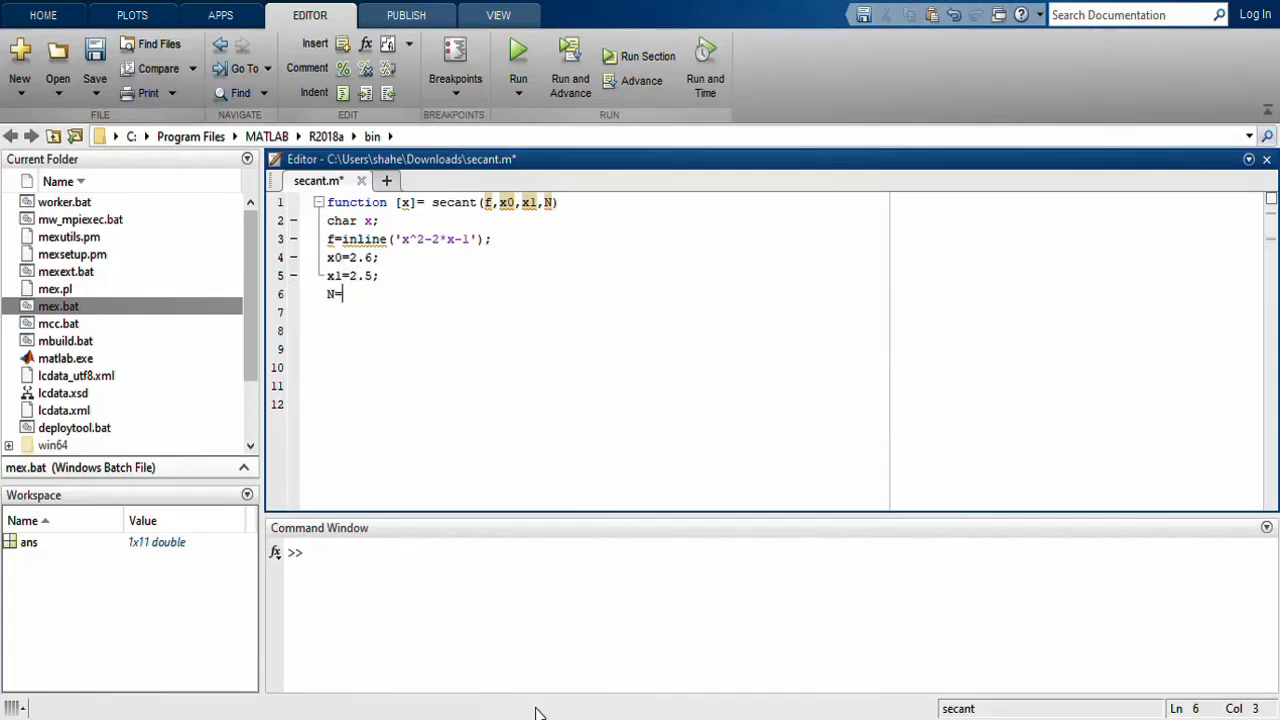
pyautogui.write('8;')
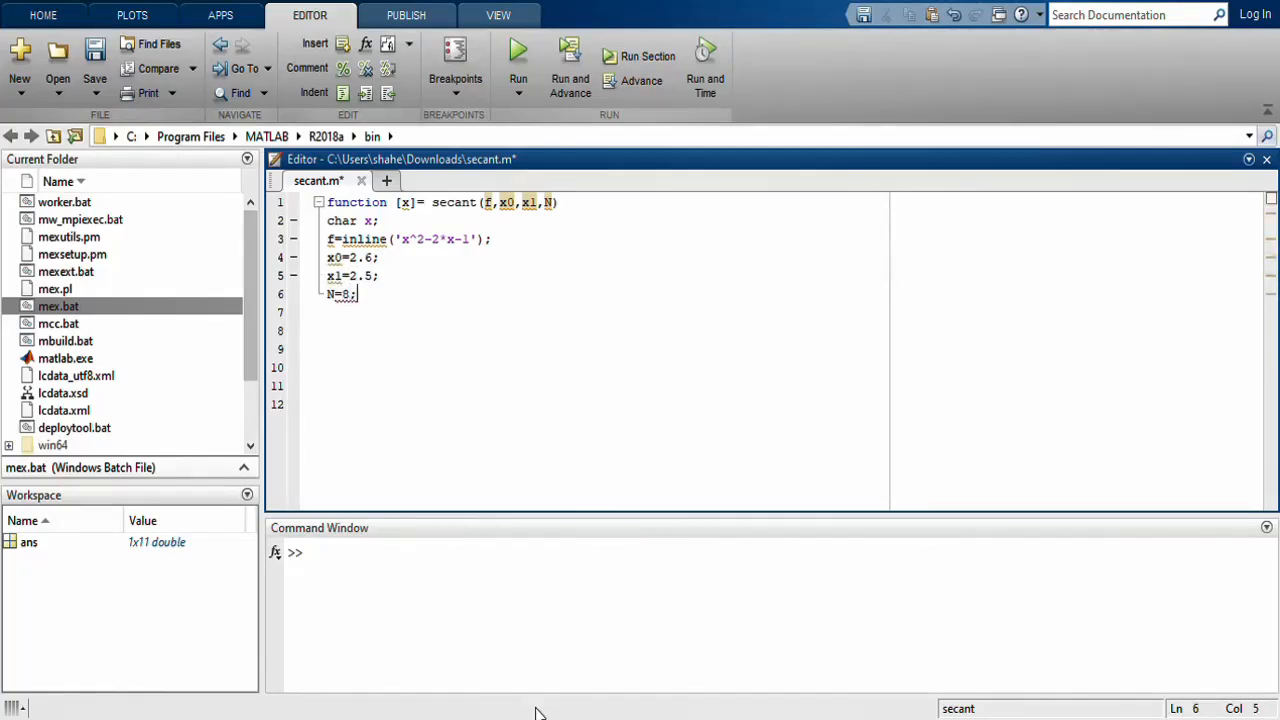
pyautogui.press('enter')
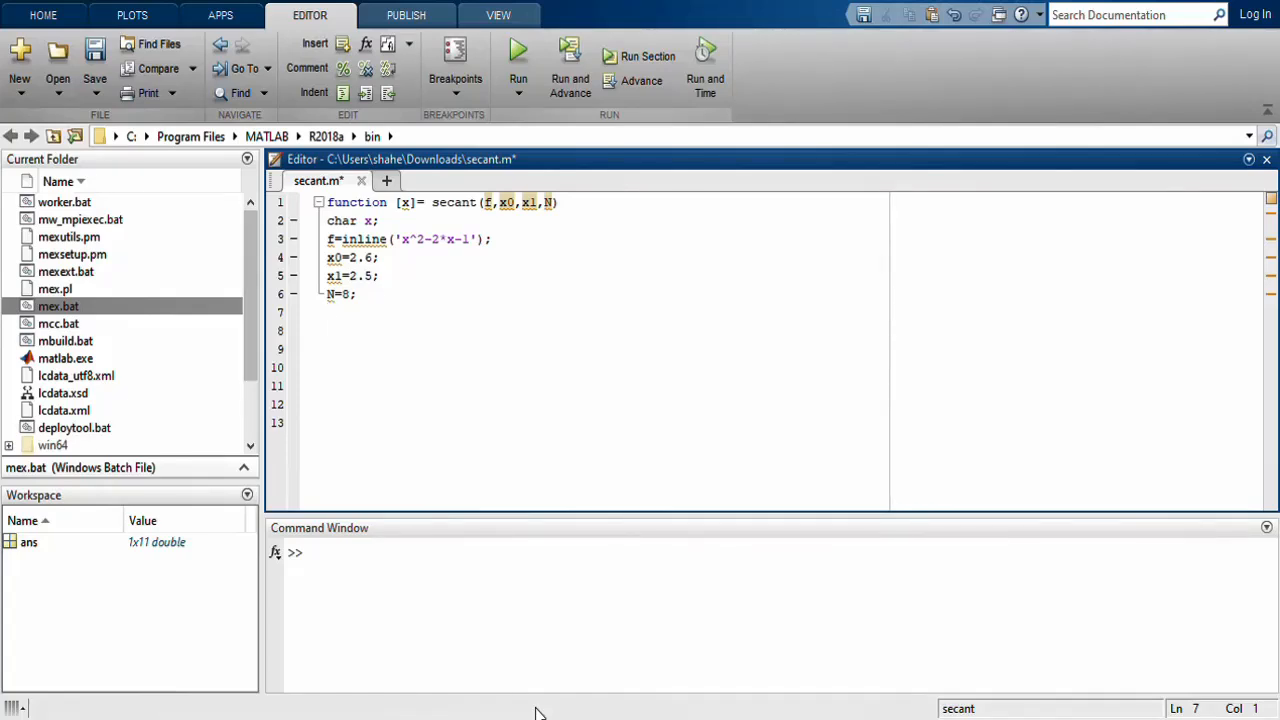
# - Add i=2; and x(2)= x1 -(f(x1)*(x1-x0)/(f(x1)-f(x0)));
pyautogui.write('i=2;')
pyautogui.click(605, 331)
pyautogui.write('x(')
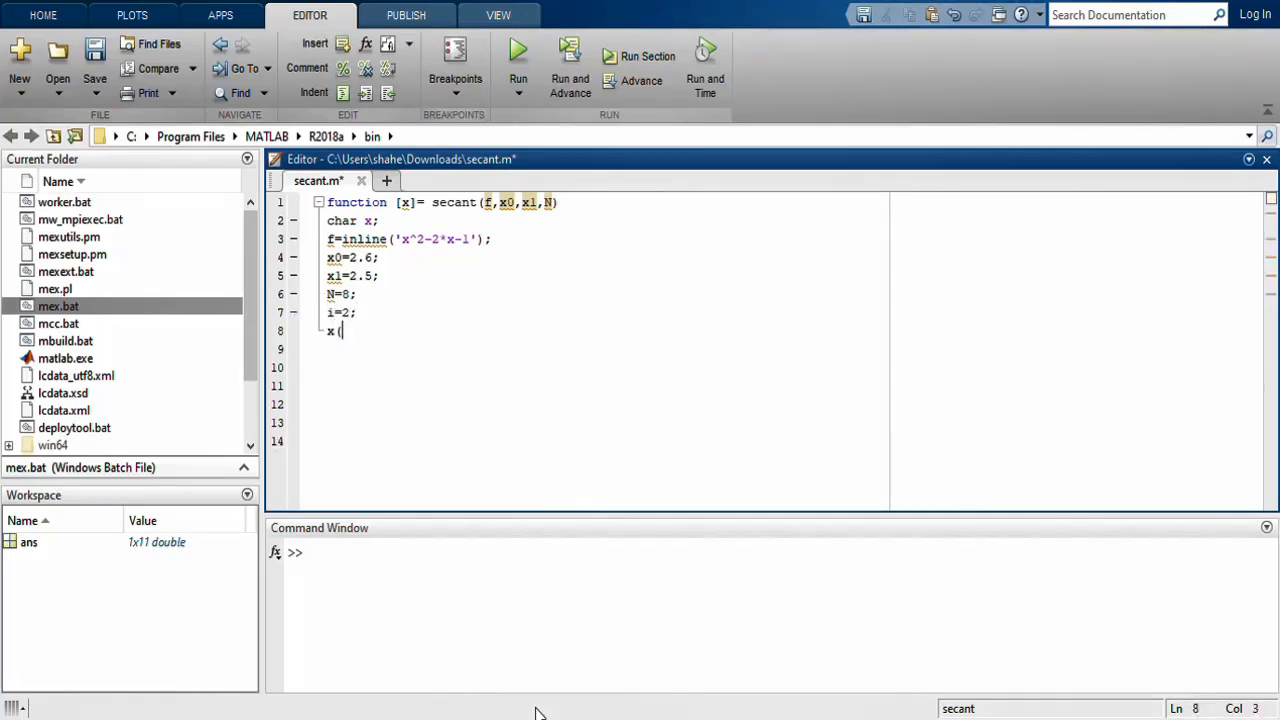
pyautogui.write('2')
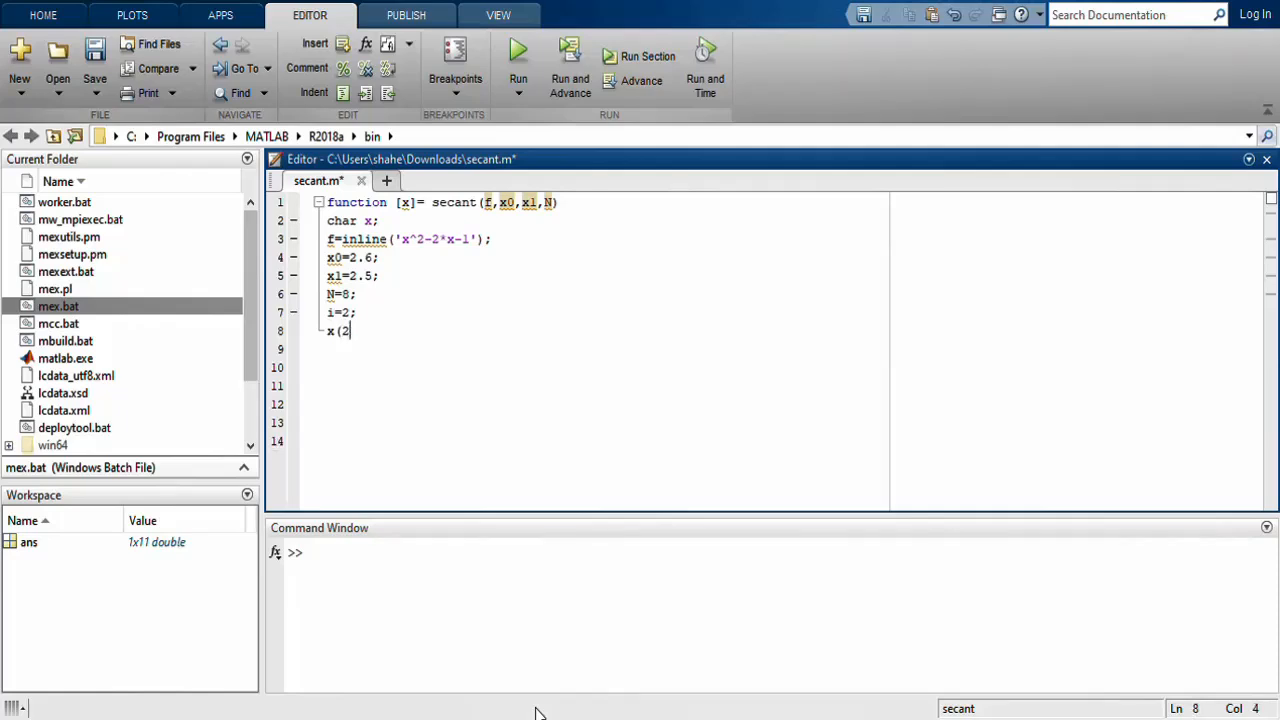
pyautogui.write(')=')
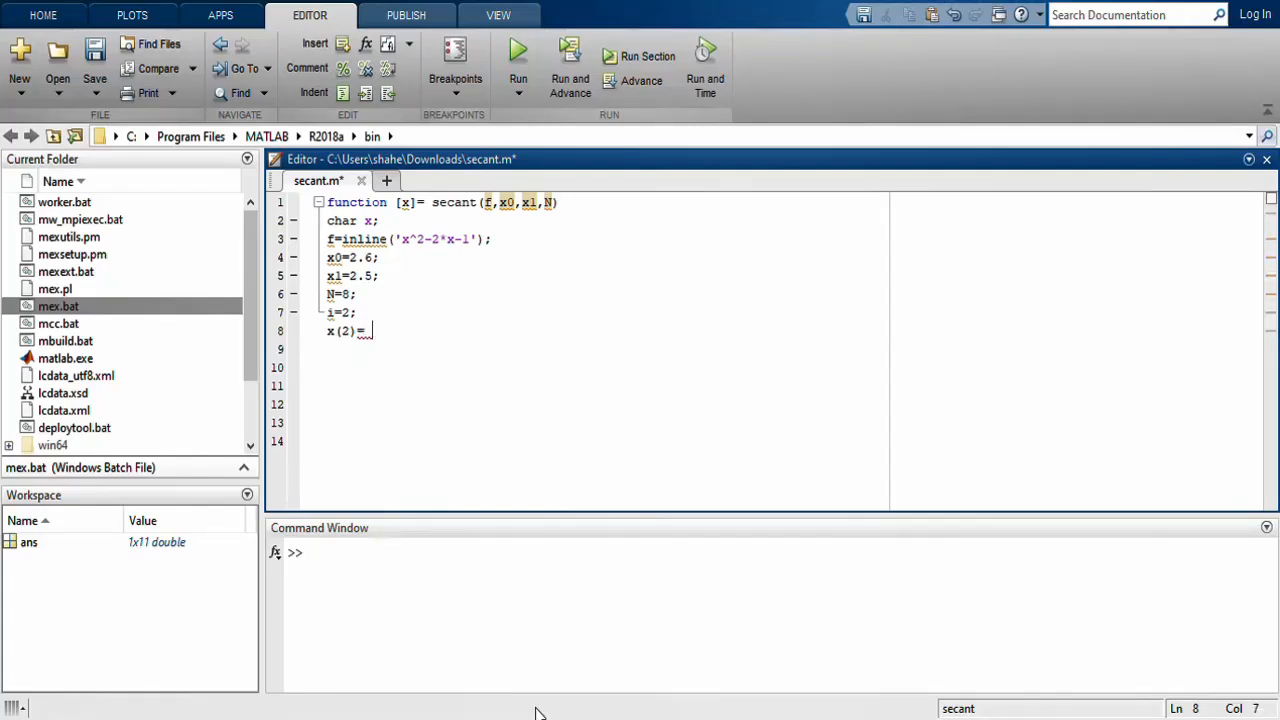
pyautogui.write('x')
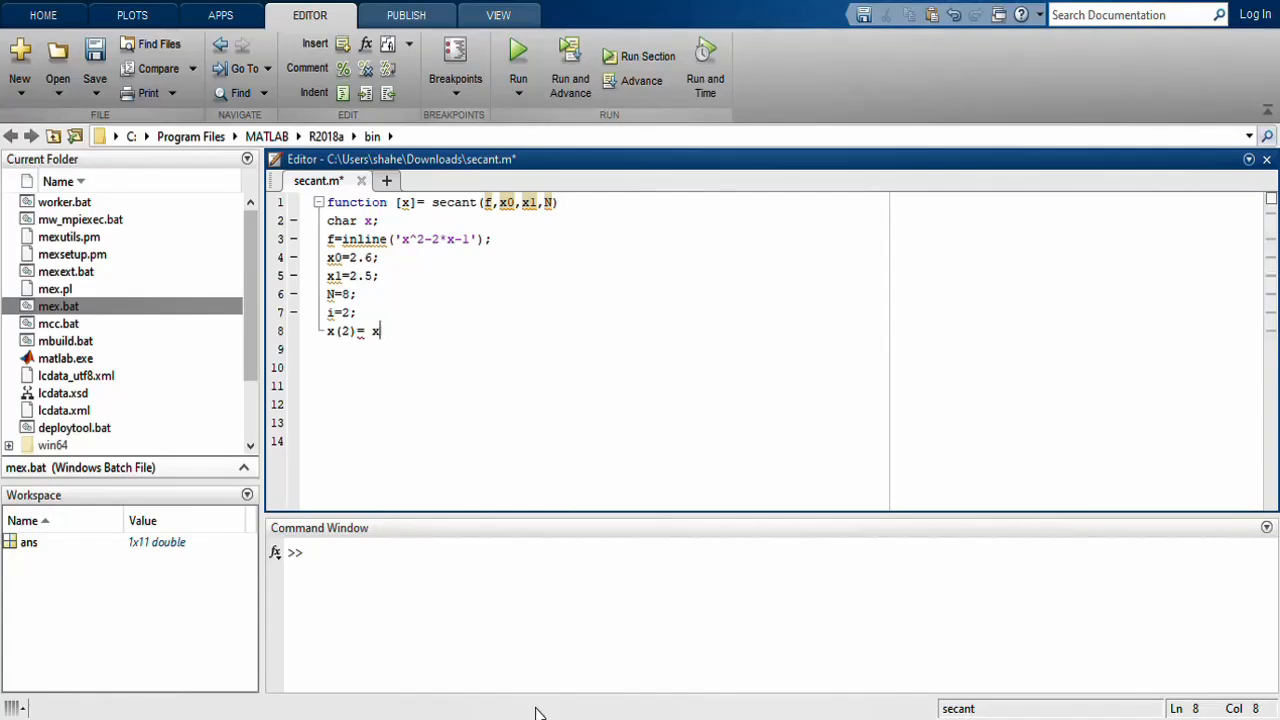
pyautogui.write('1 -')
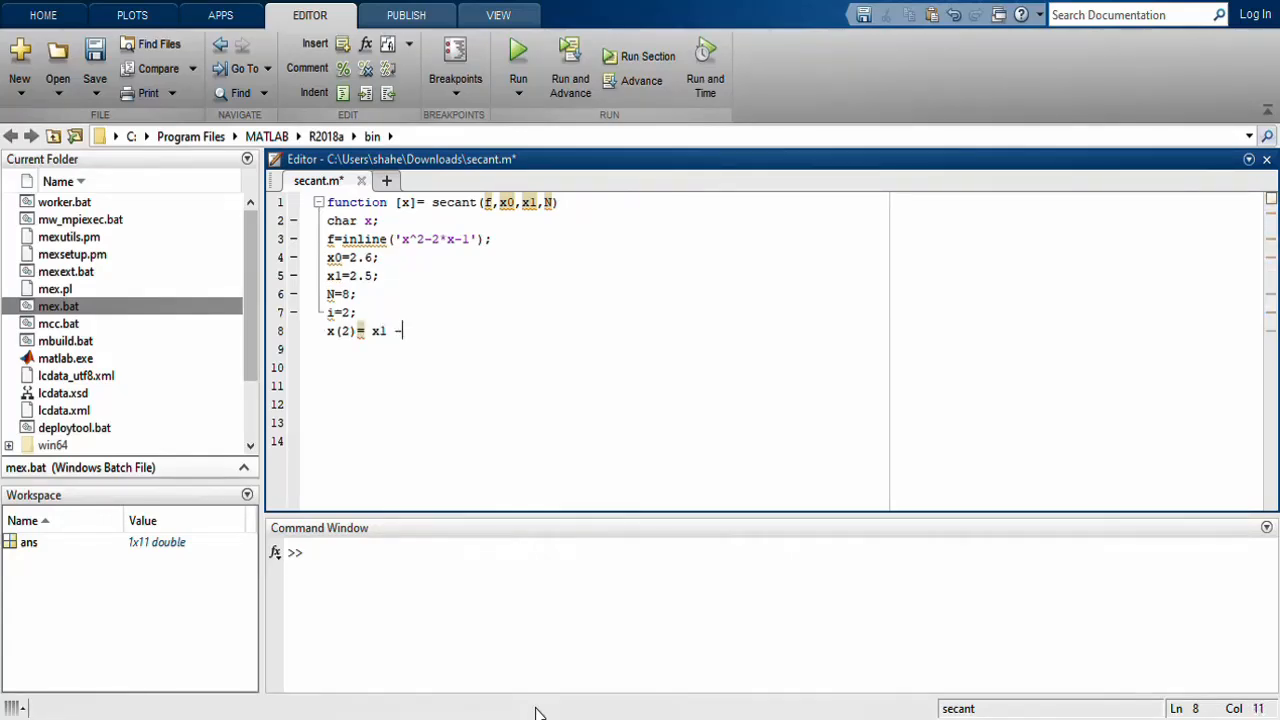
pyautogui.write('(f(')
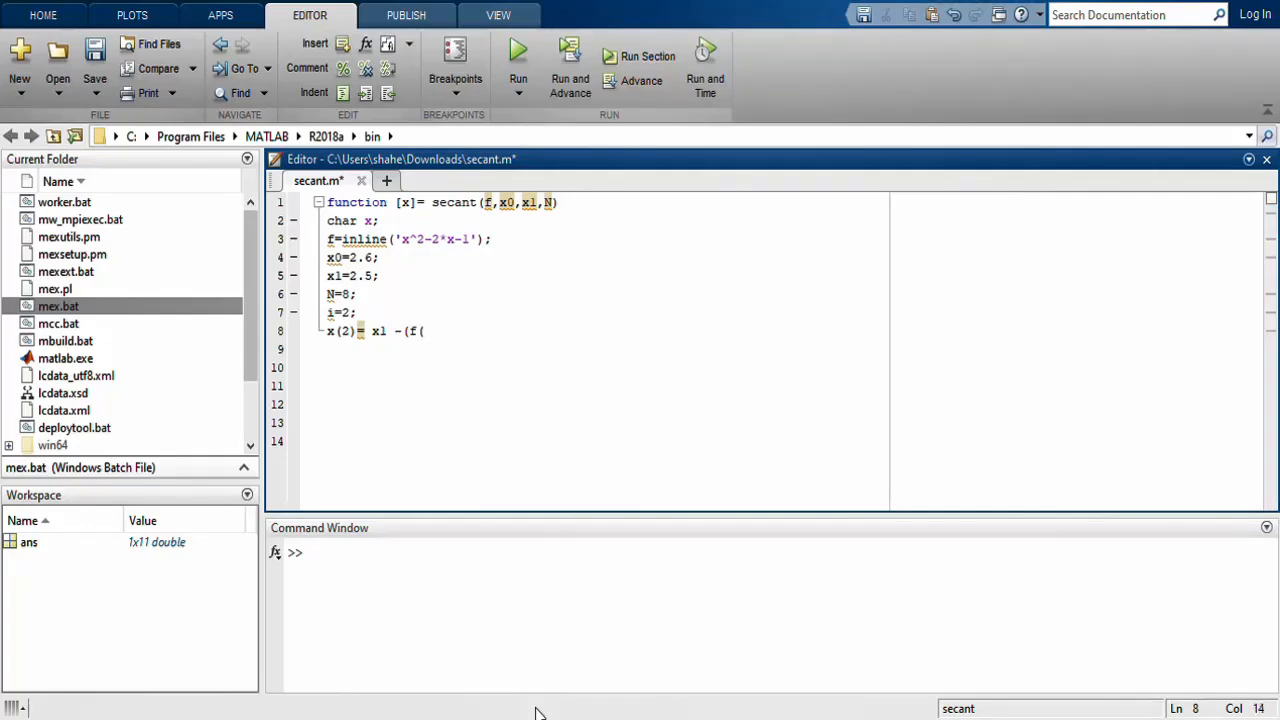
pyautogui.write('x')
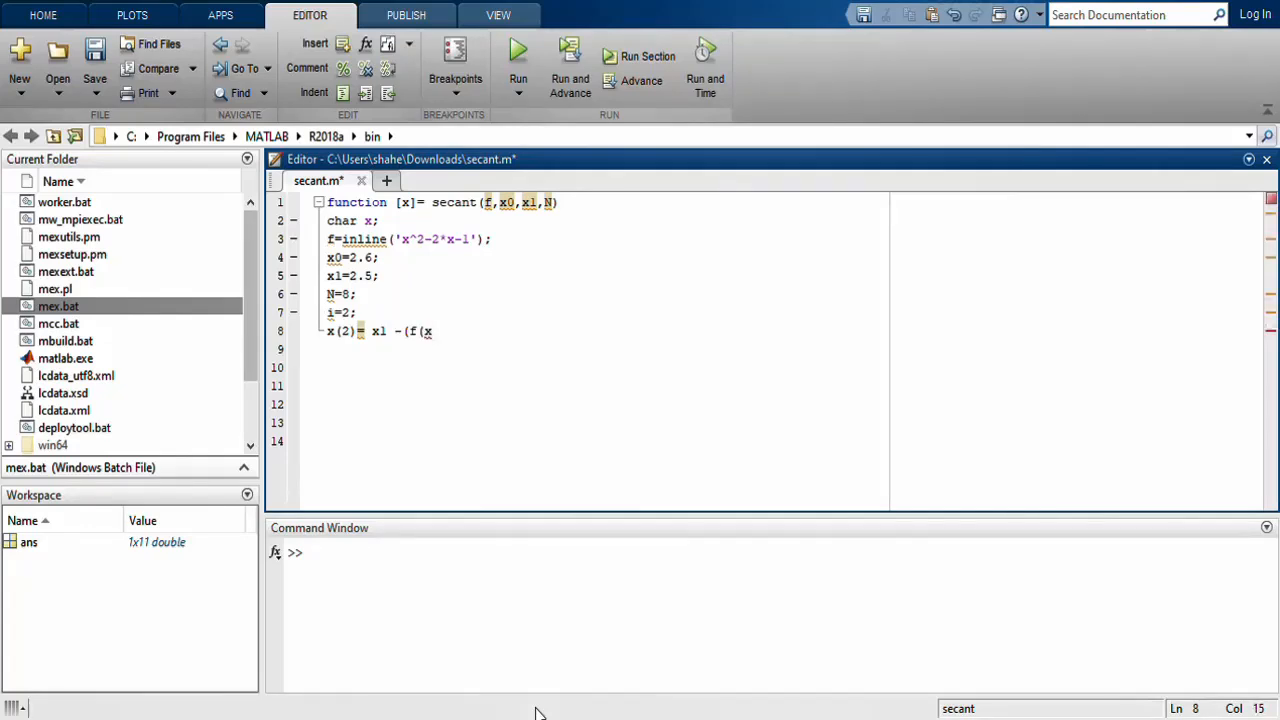
pyautogui.write('1')
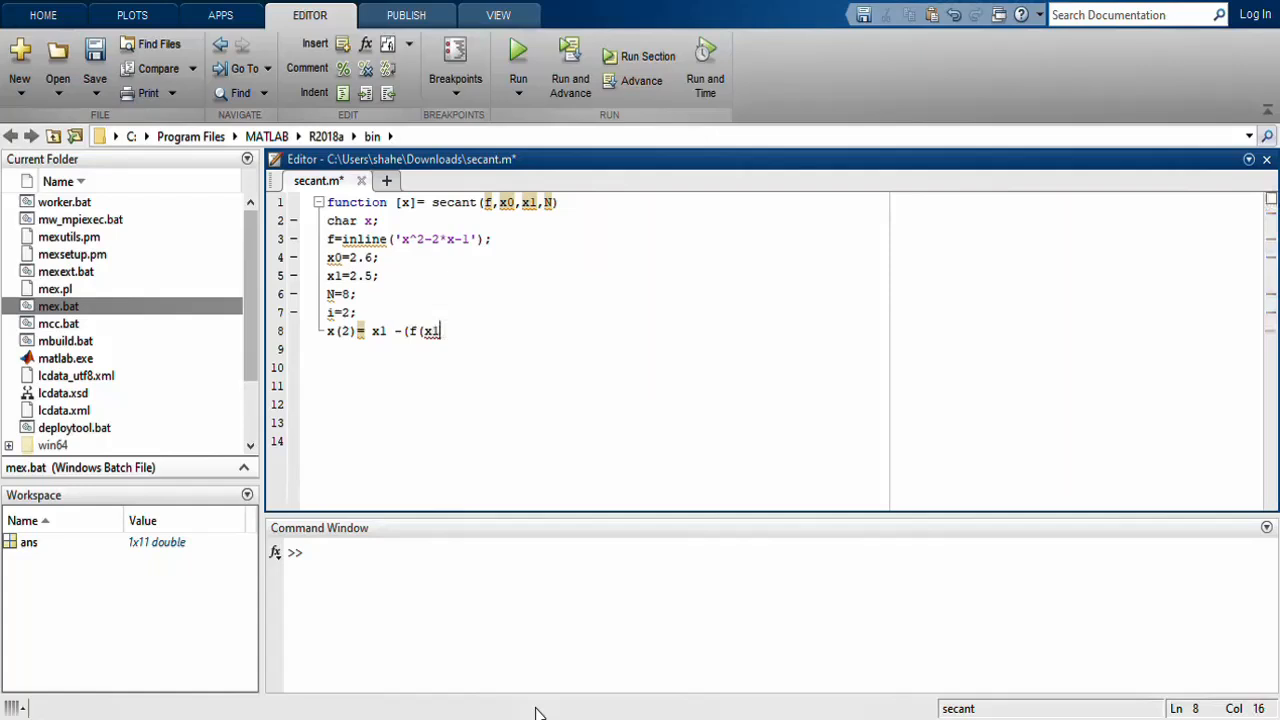
pyautogui.write(')')
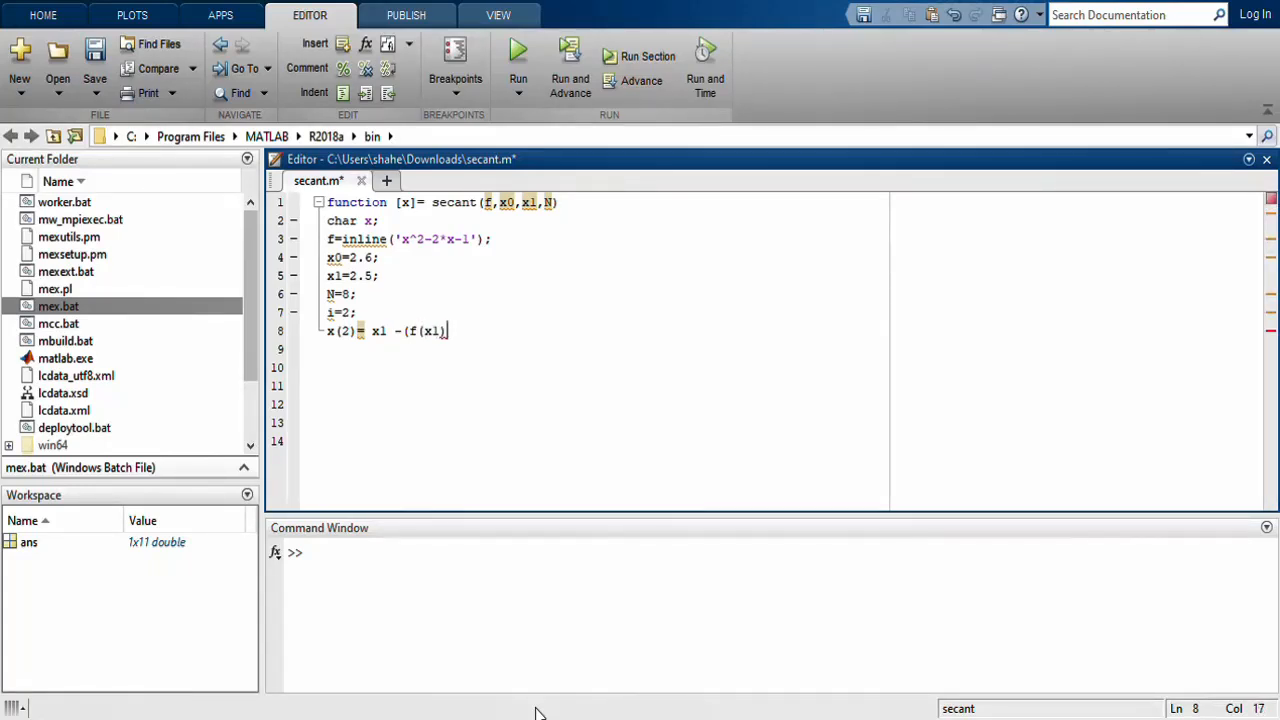
pyautogui.write('*')
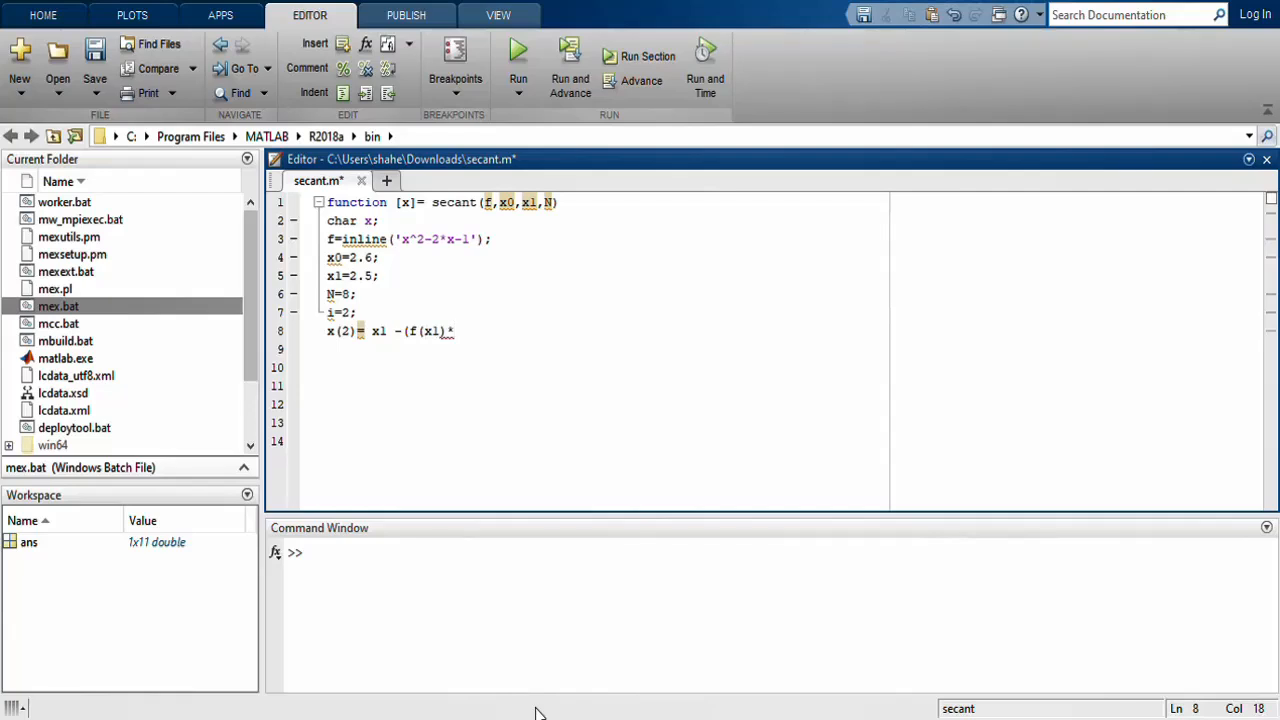
pyautogui.write('(x1-')
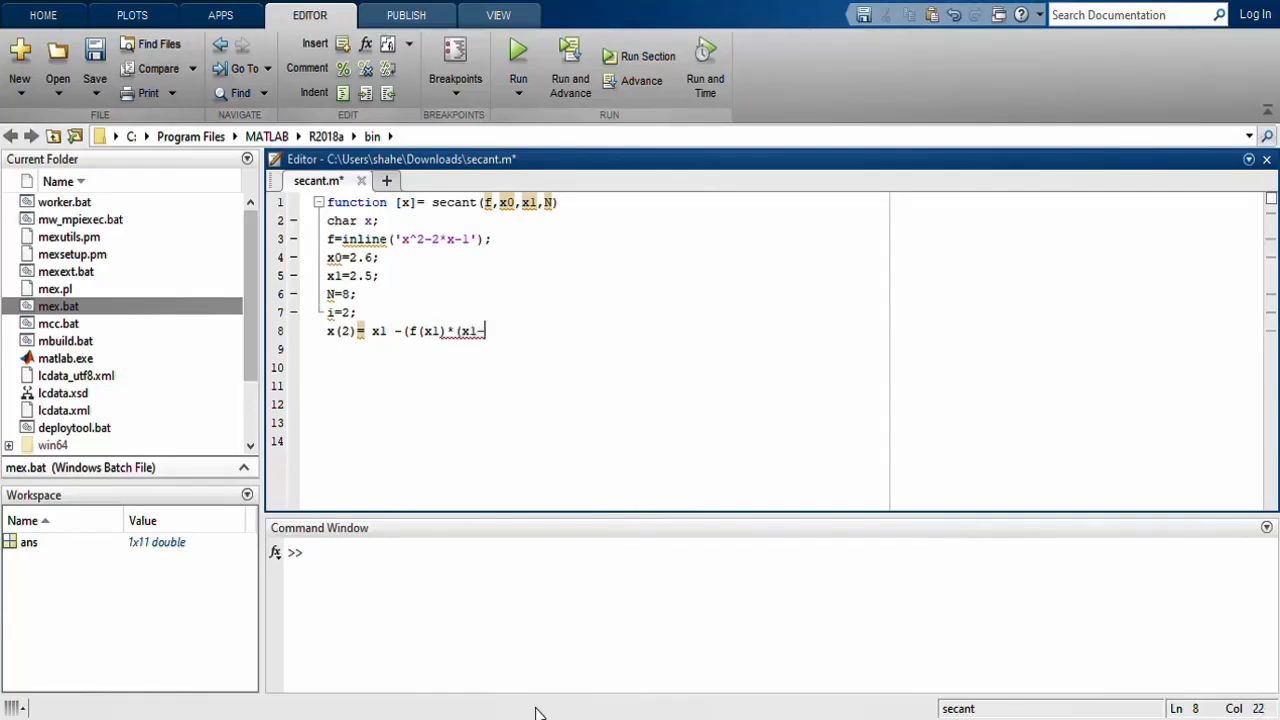
pyautogui.write('x0')
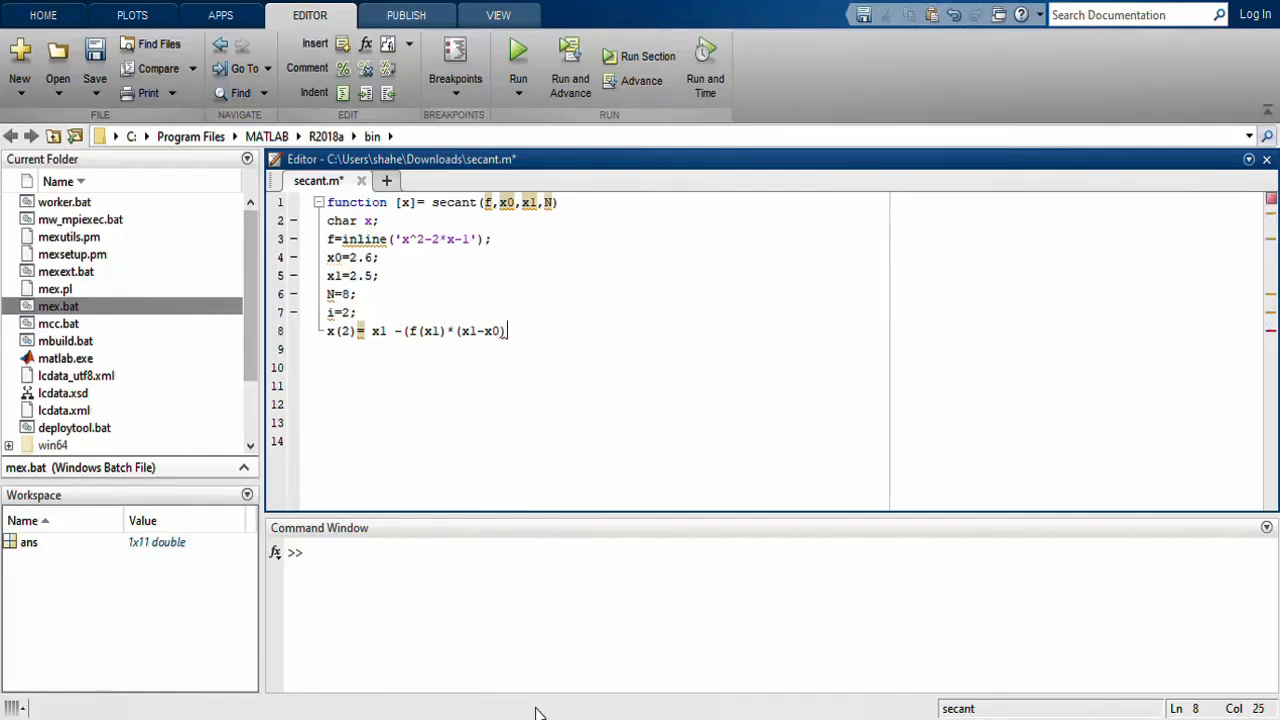
pyautogui.write('/(')
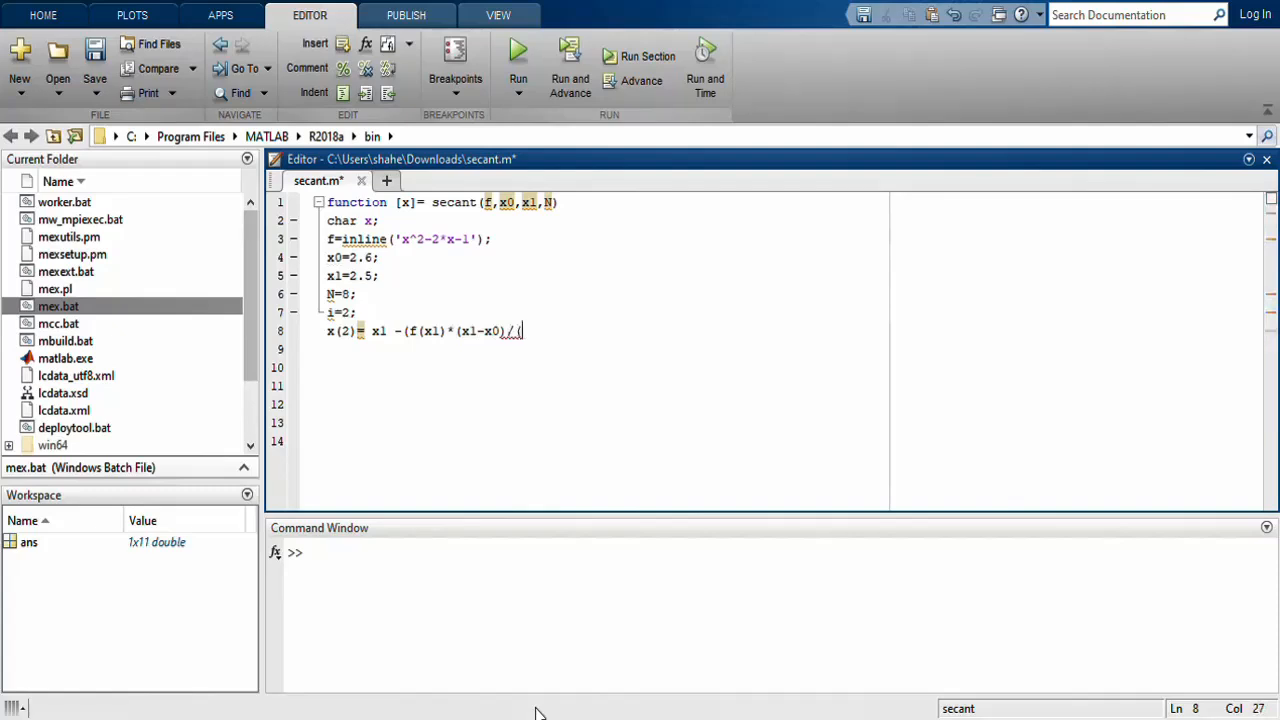
pyautogui.write('f')
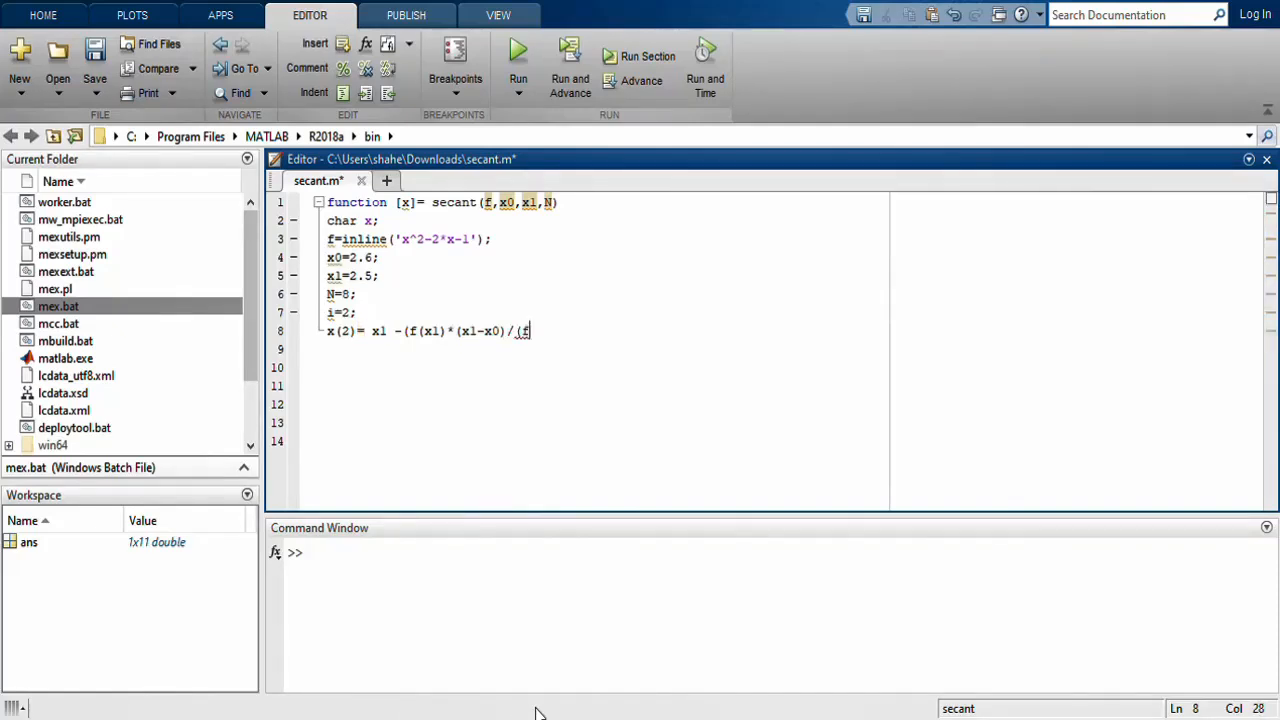
pyautogui.write('x1')
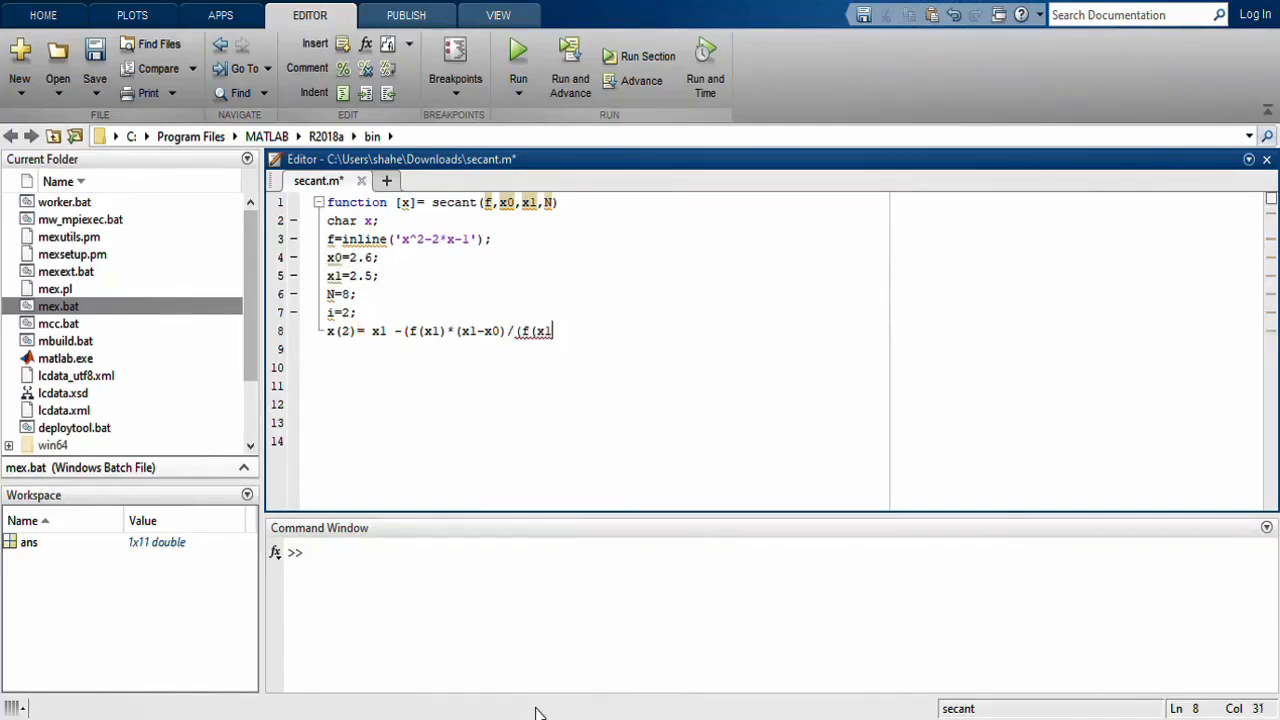
pyautogui.write(')-')
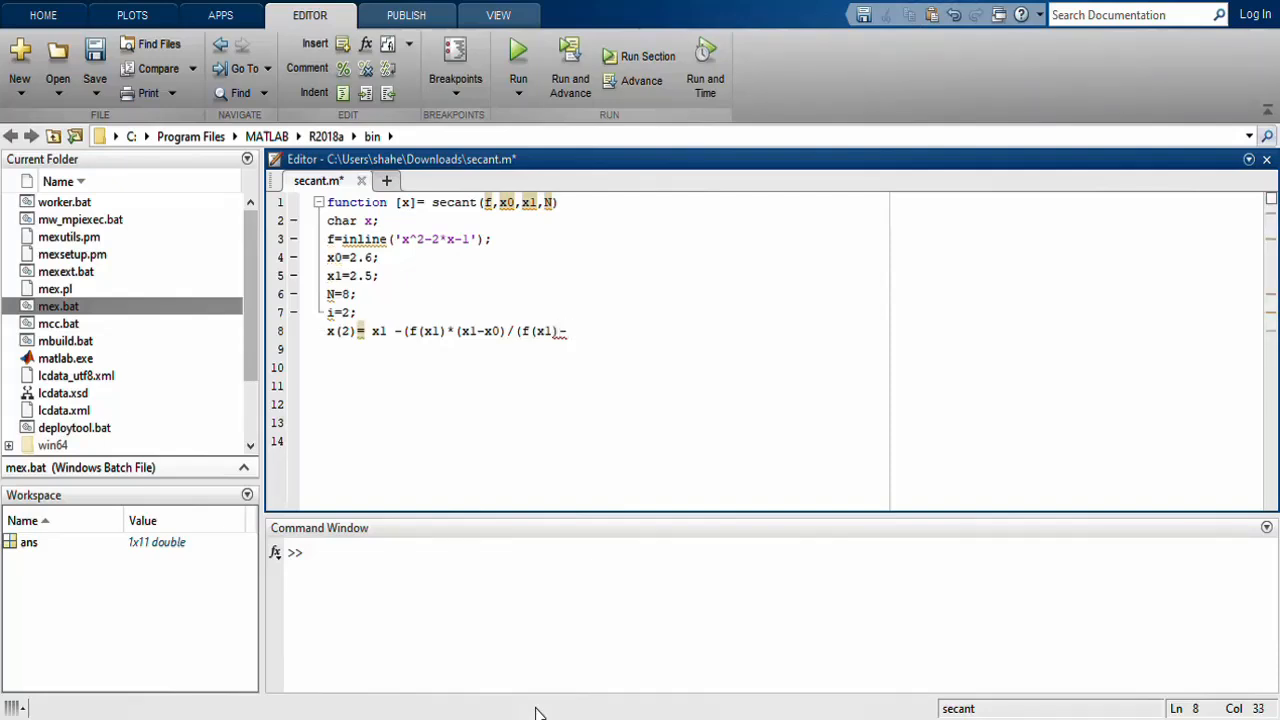
pyautogui.write('-f(x0)))')
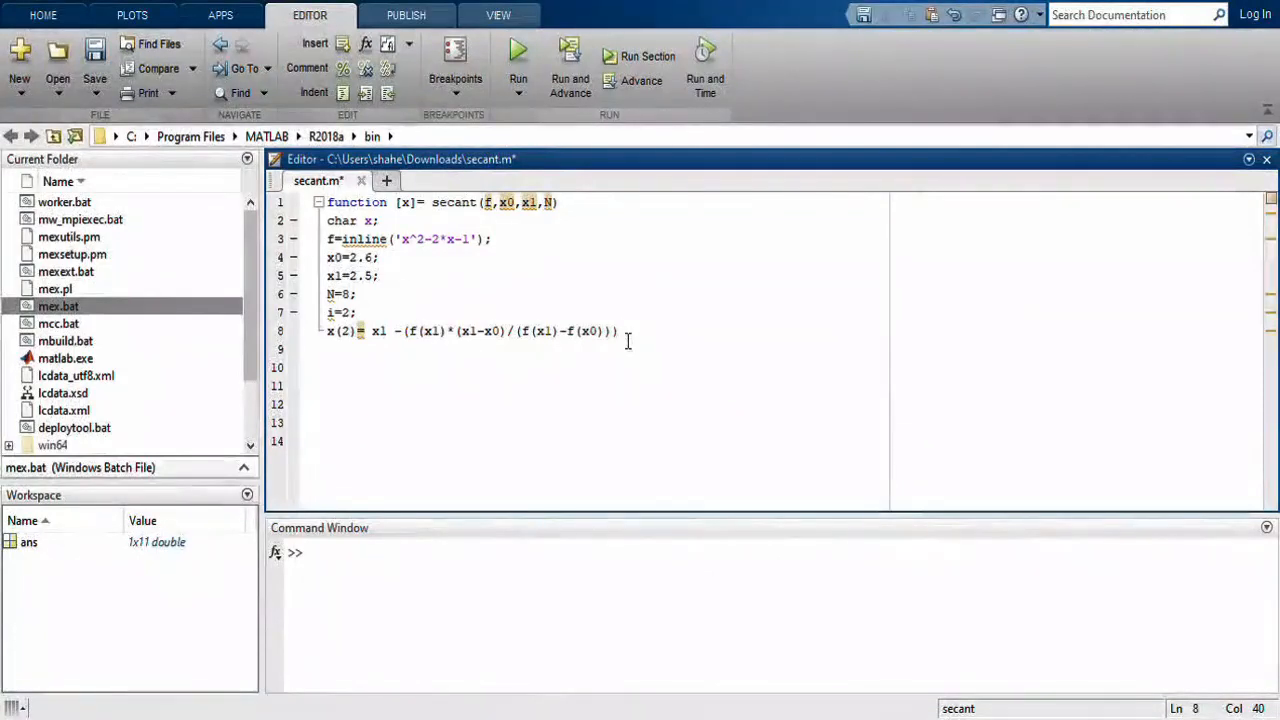
pyautogui.write(';')
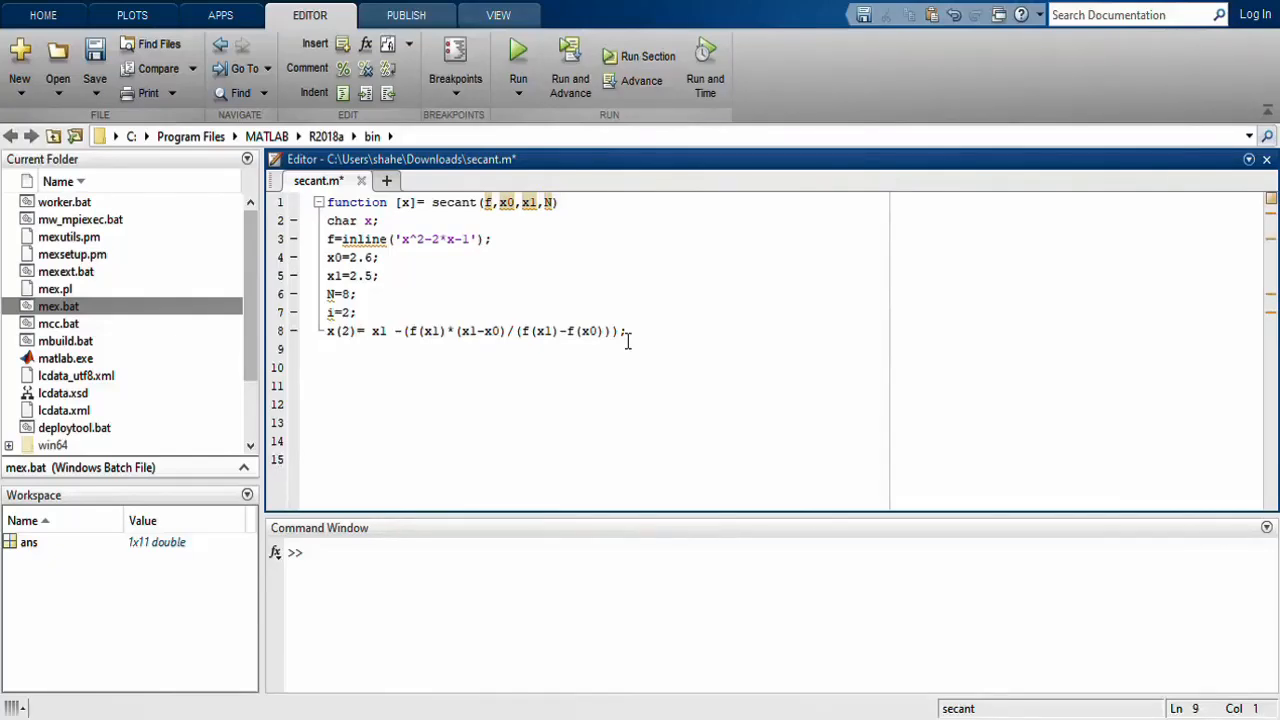
# - Add the loop header while (i<=N) below the x(2) line
pyautogui.press('enter')
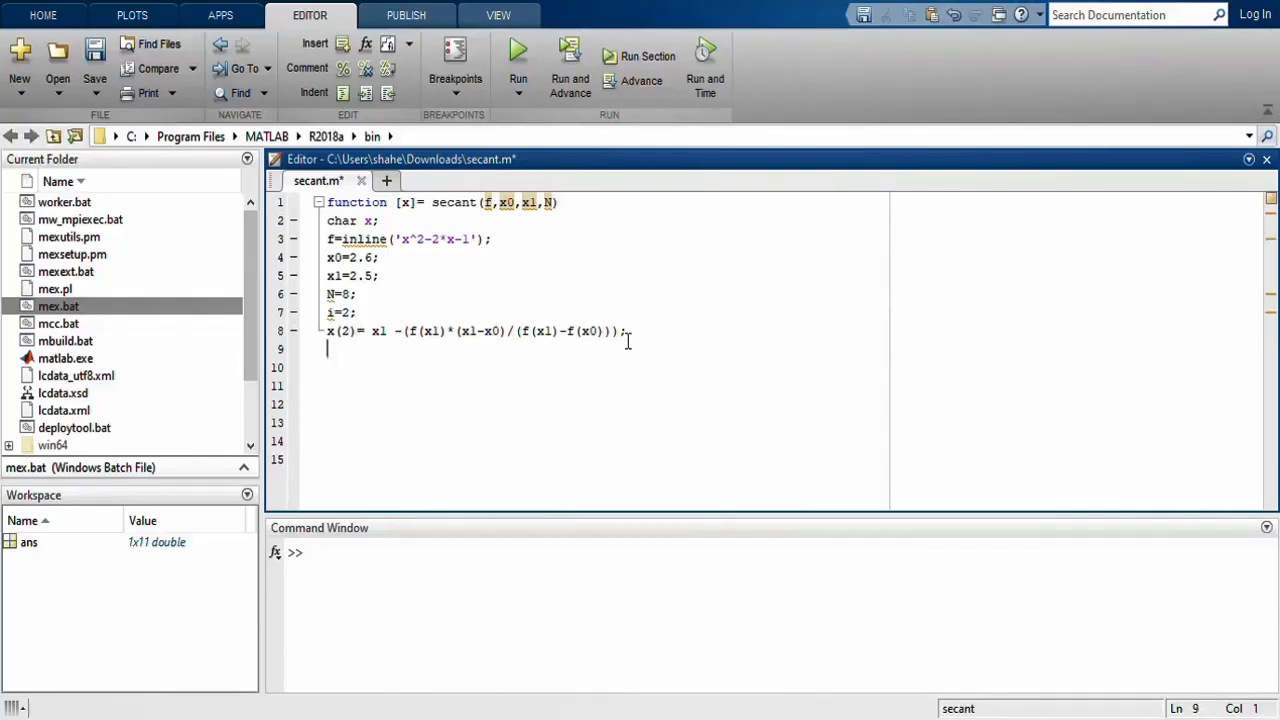
pyautogui.write('while (')
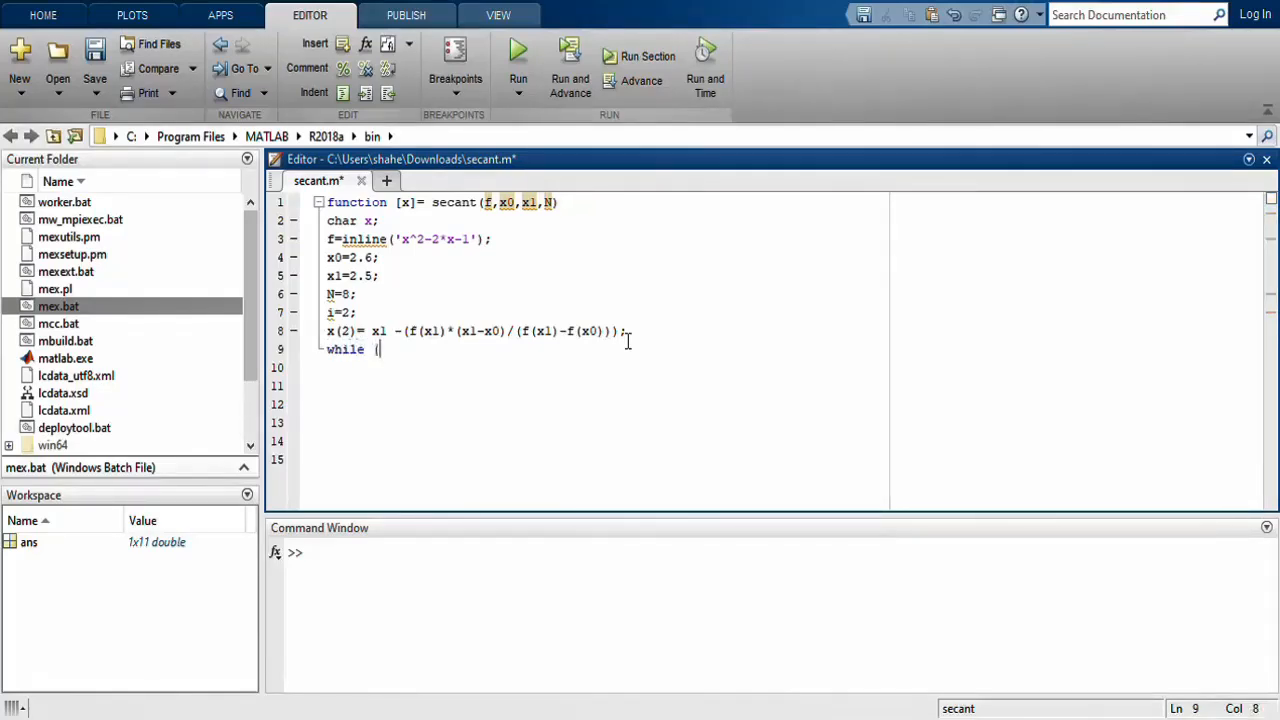
pyautogui.write('i')
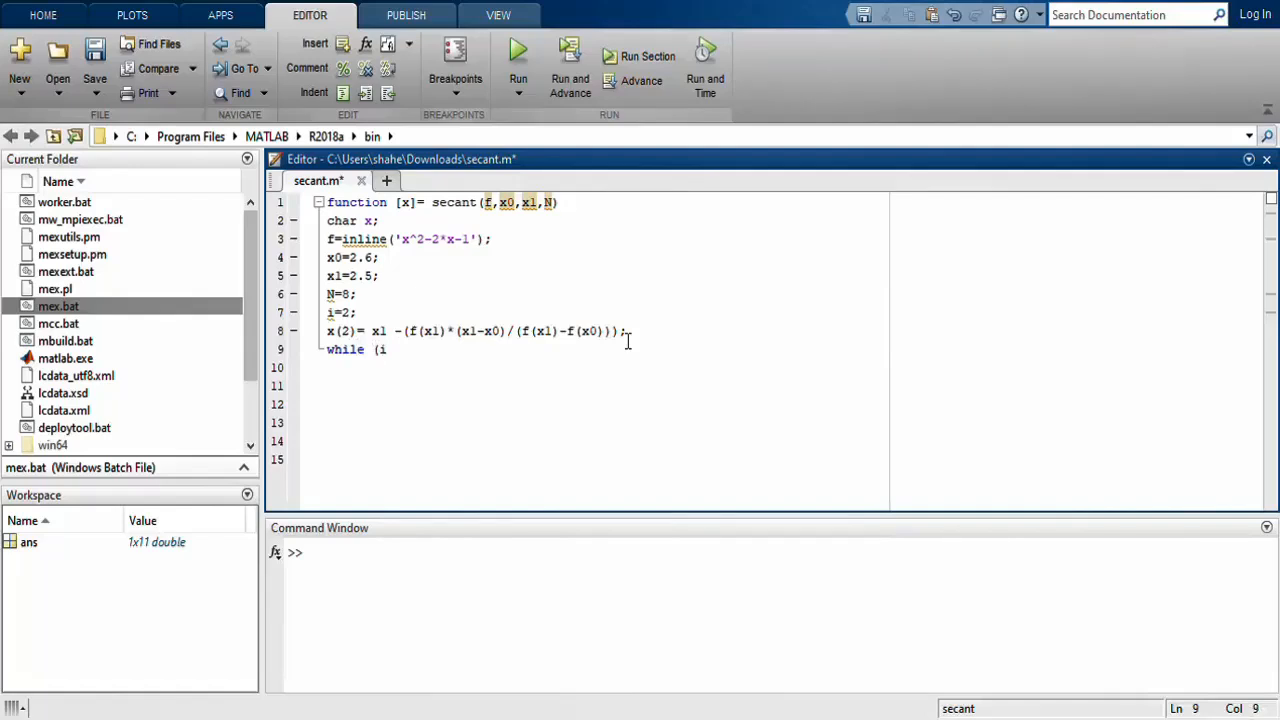
pyautogui.write('<=n')
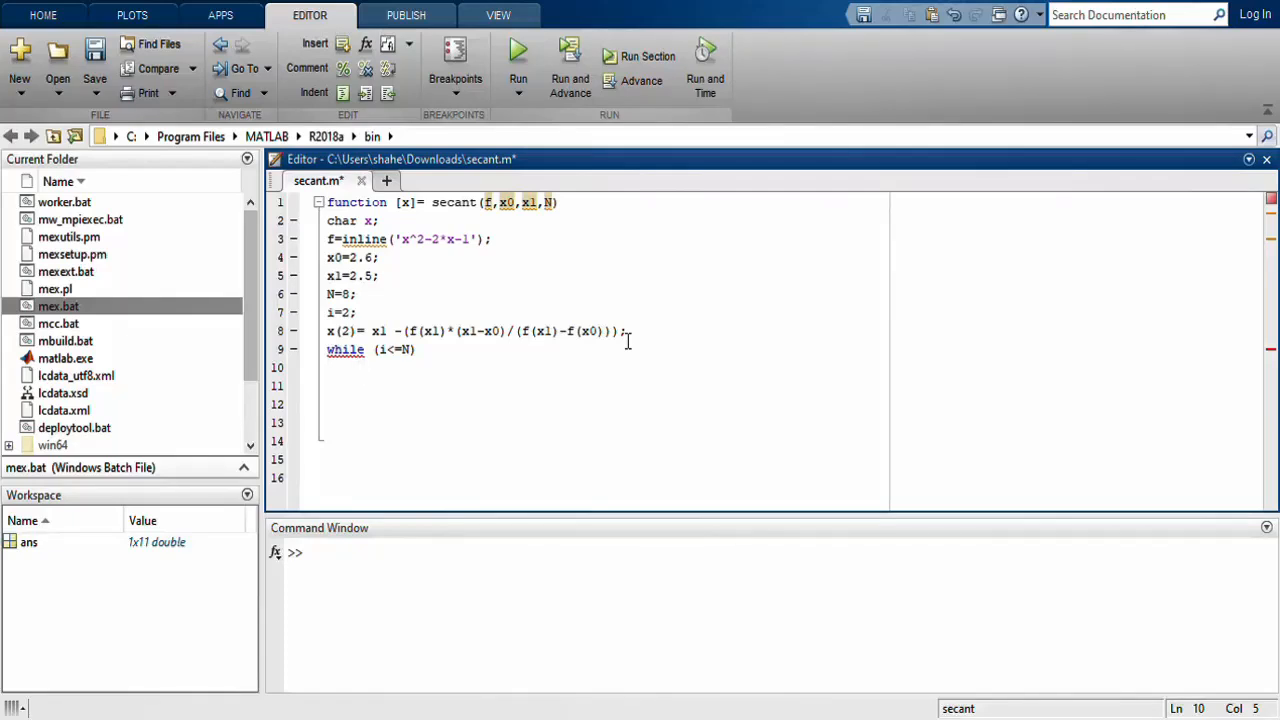
# - Inside the loop, add x(i+1)= x(i)-(f(x(i))*(x(i)-x(i-1))/(f(x(i))-f(x(i-1))));
pyautogui.write('x(')
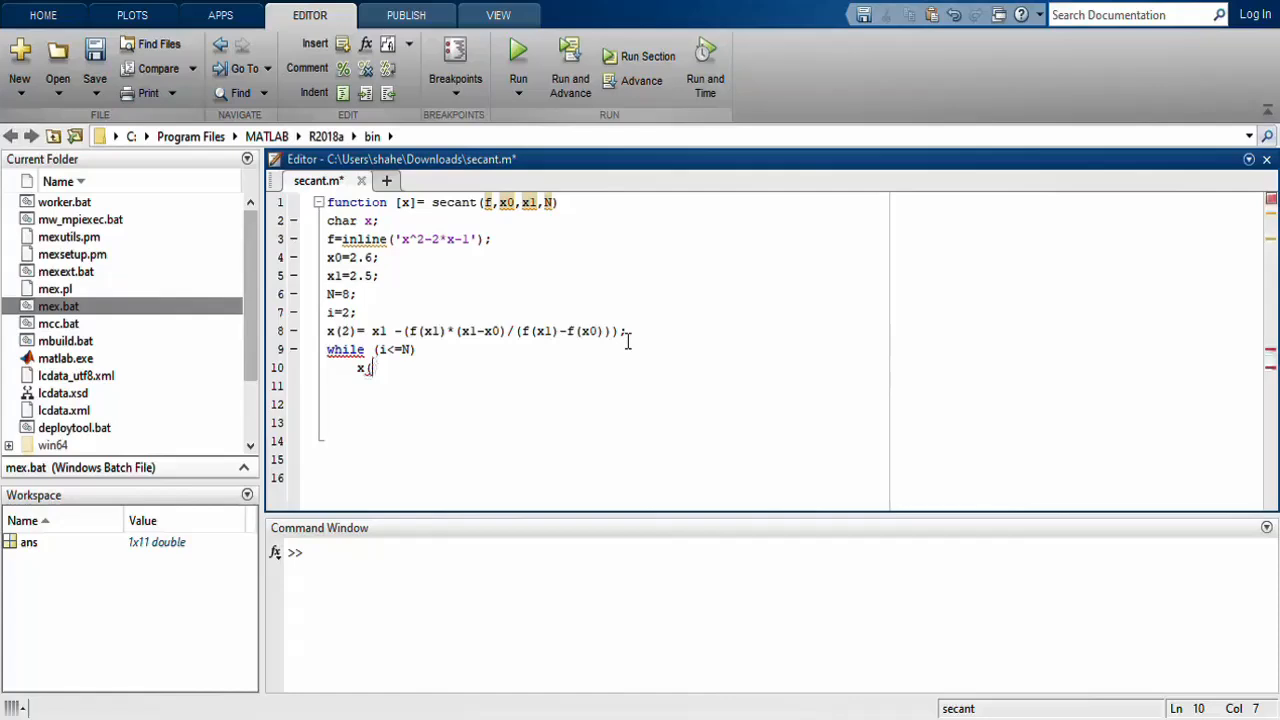
pyautogui.write('i+1)')
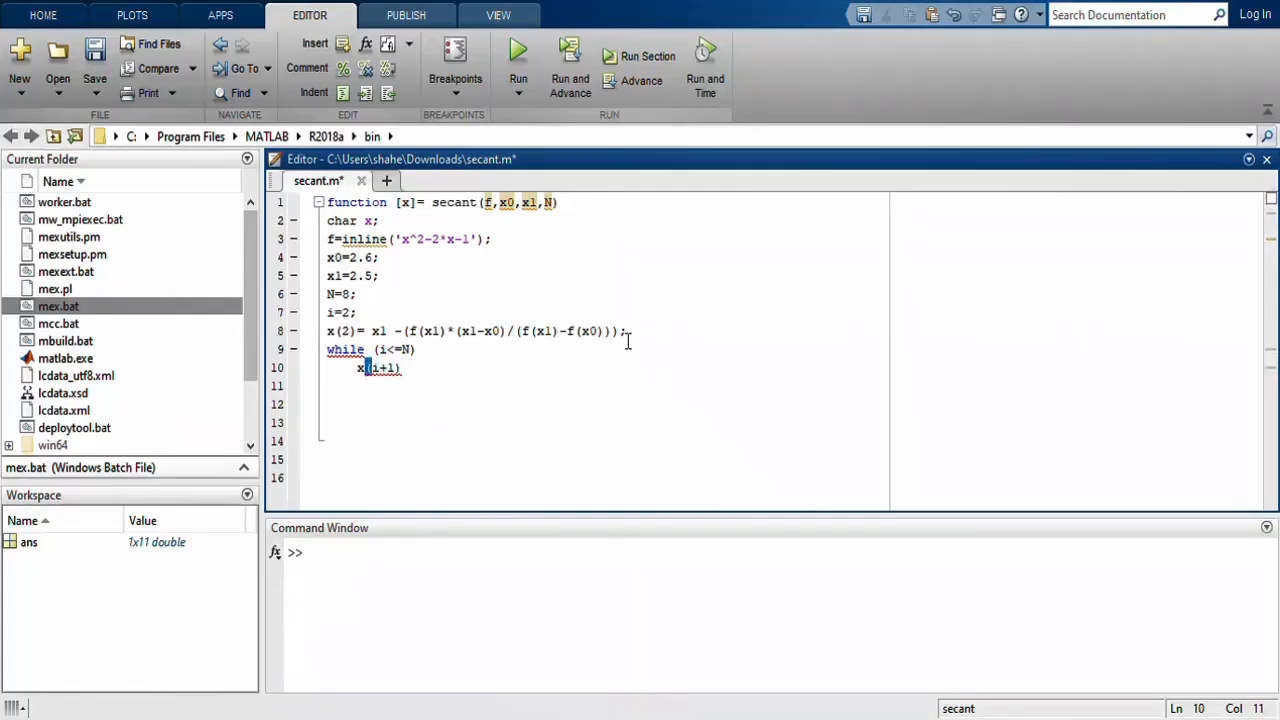
pyautogui.write('= x(i)-(')
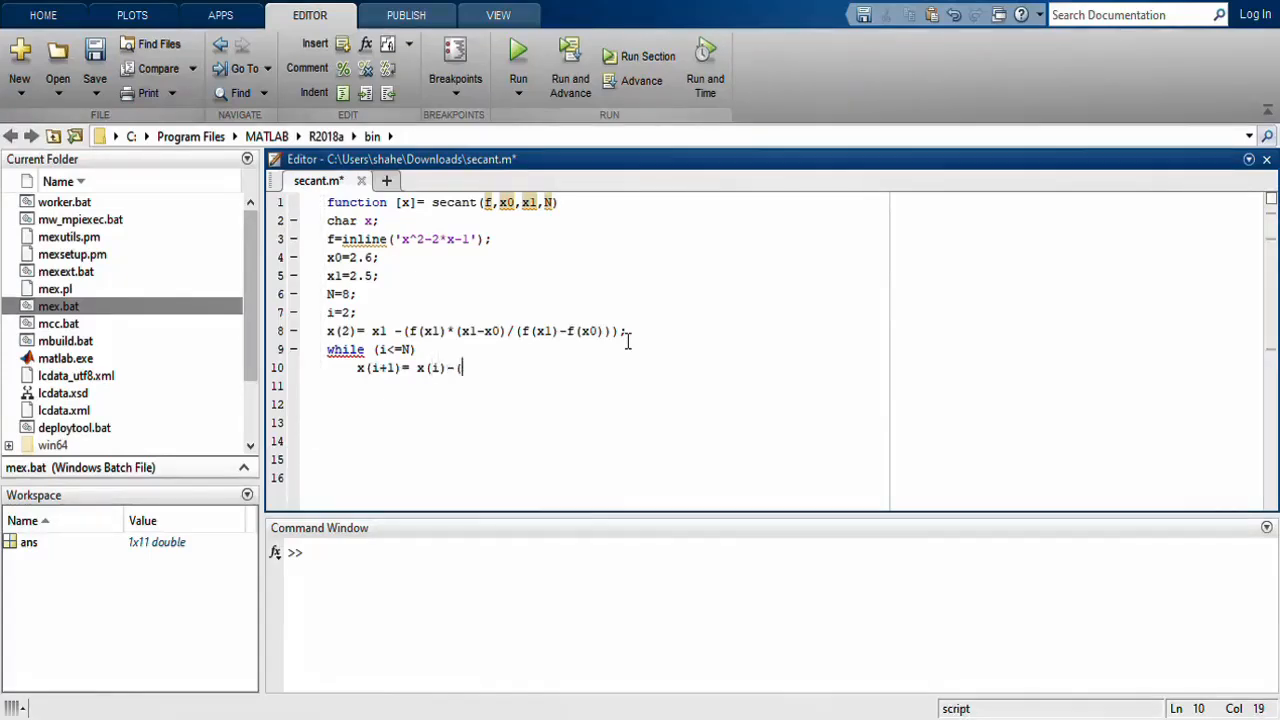
pyautogui.write('f(x(i')
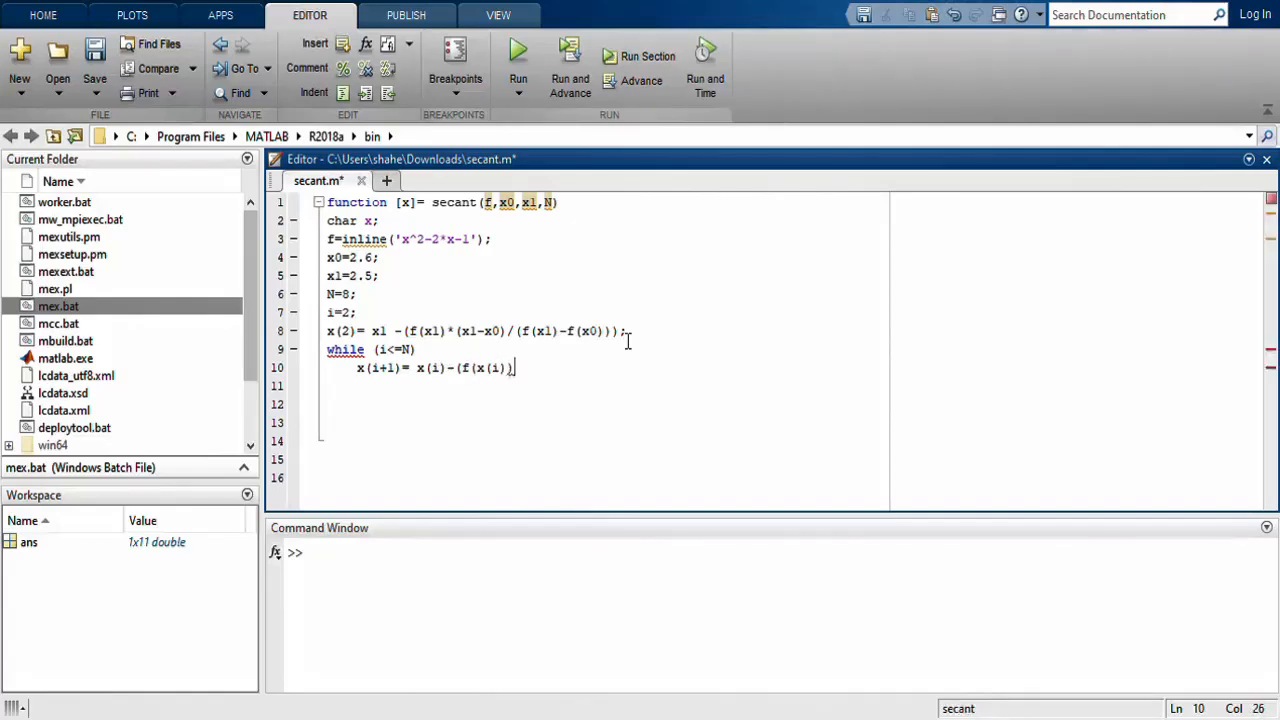
pyautogui.write('*(x(i)')
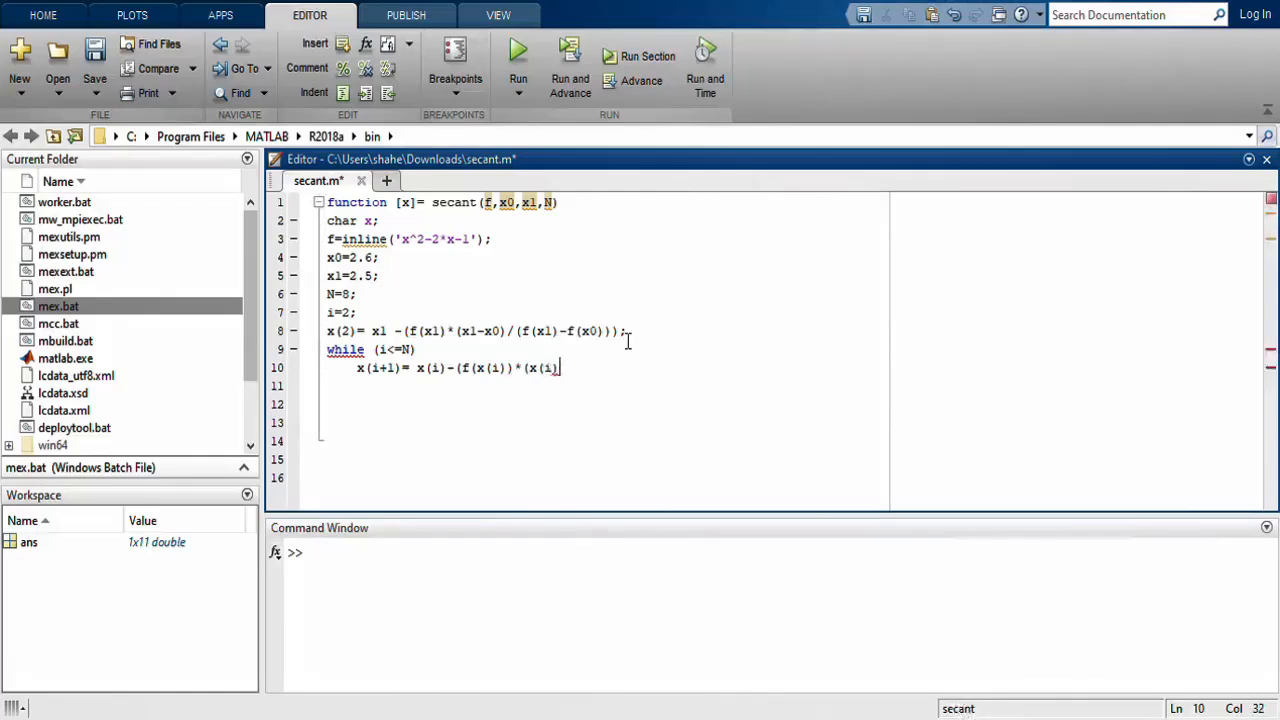
pyautogui.write('-x1')
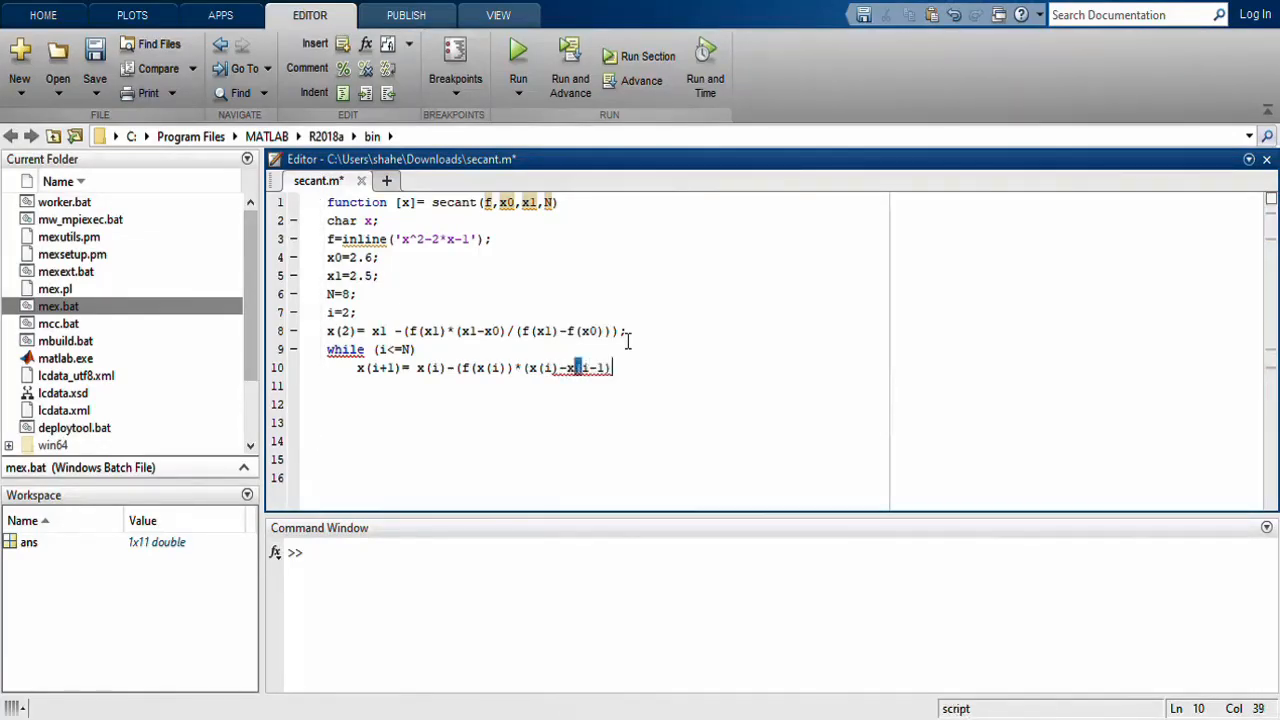
pyautogui.write(')/')
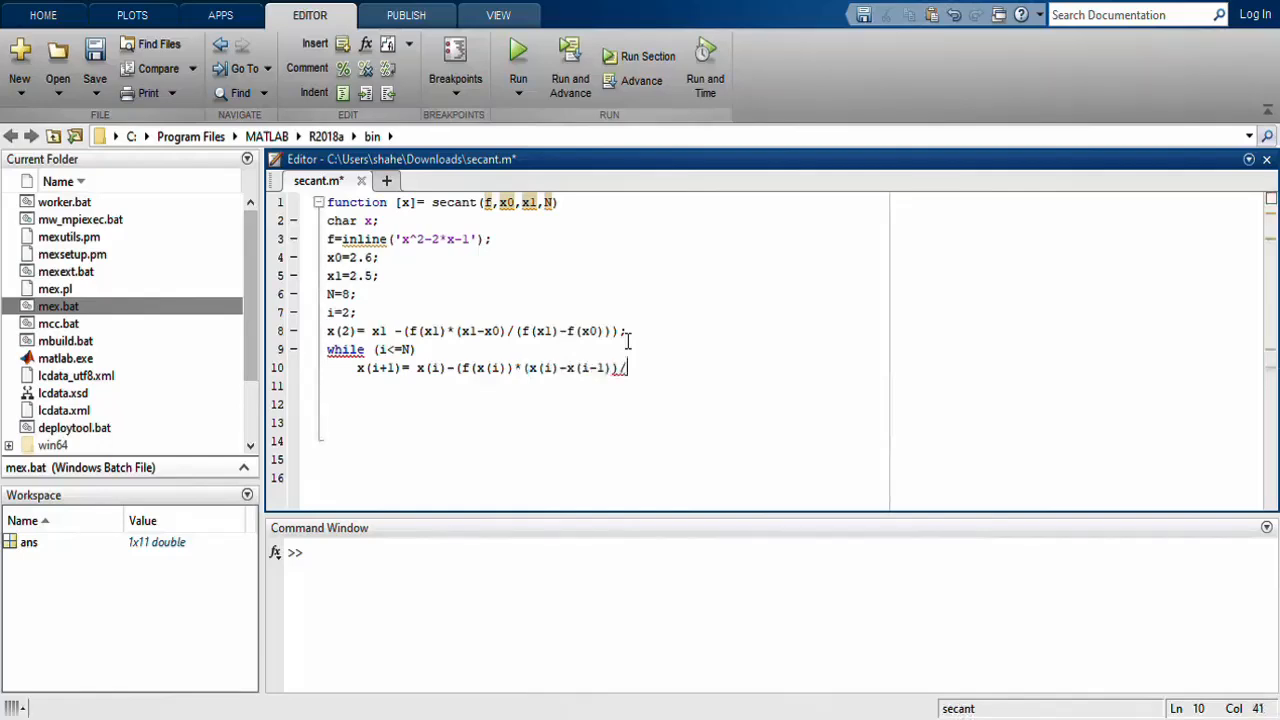
pyautogui.write('(')
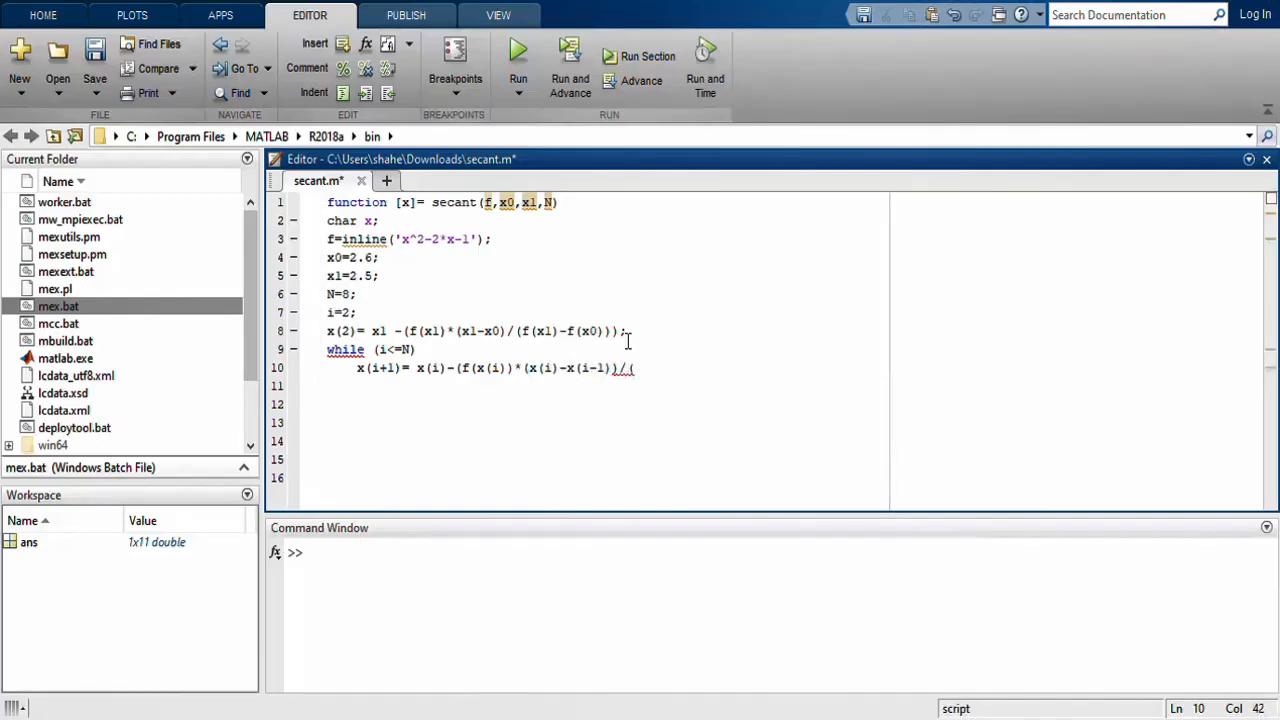
pyautogui.write('f(x1')
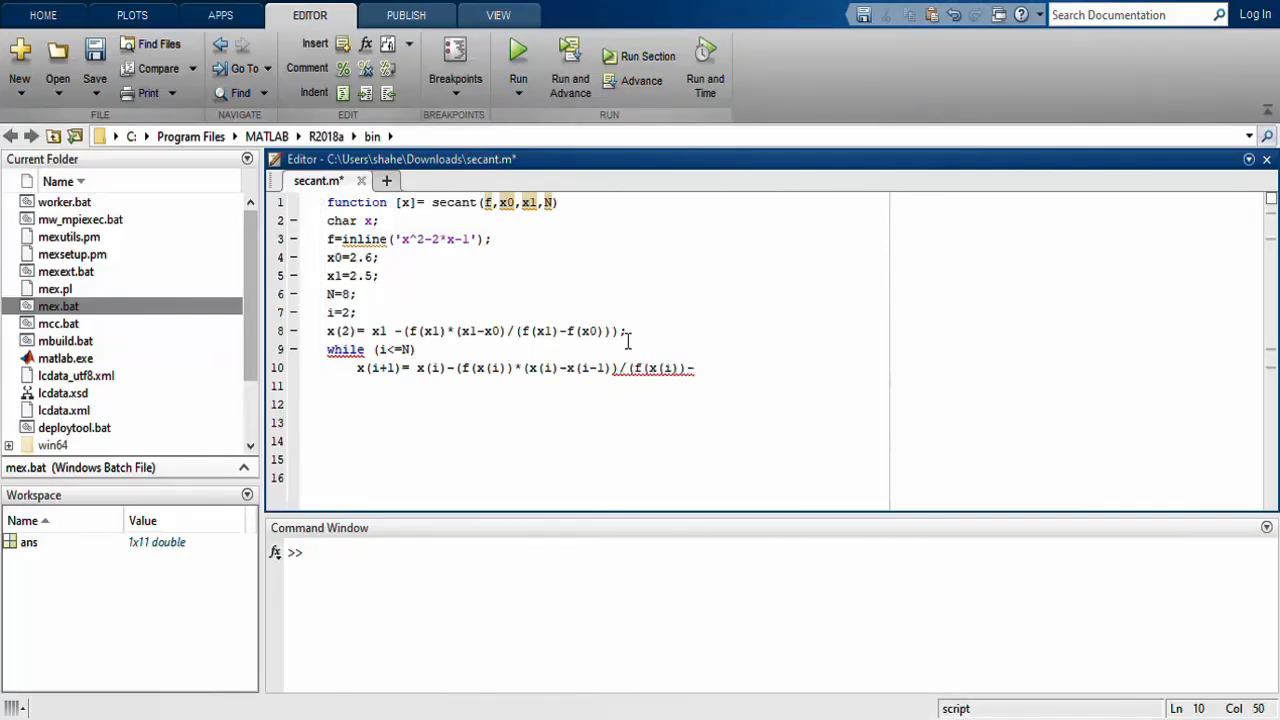
pyautogui.write('-f(x')
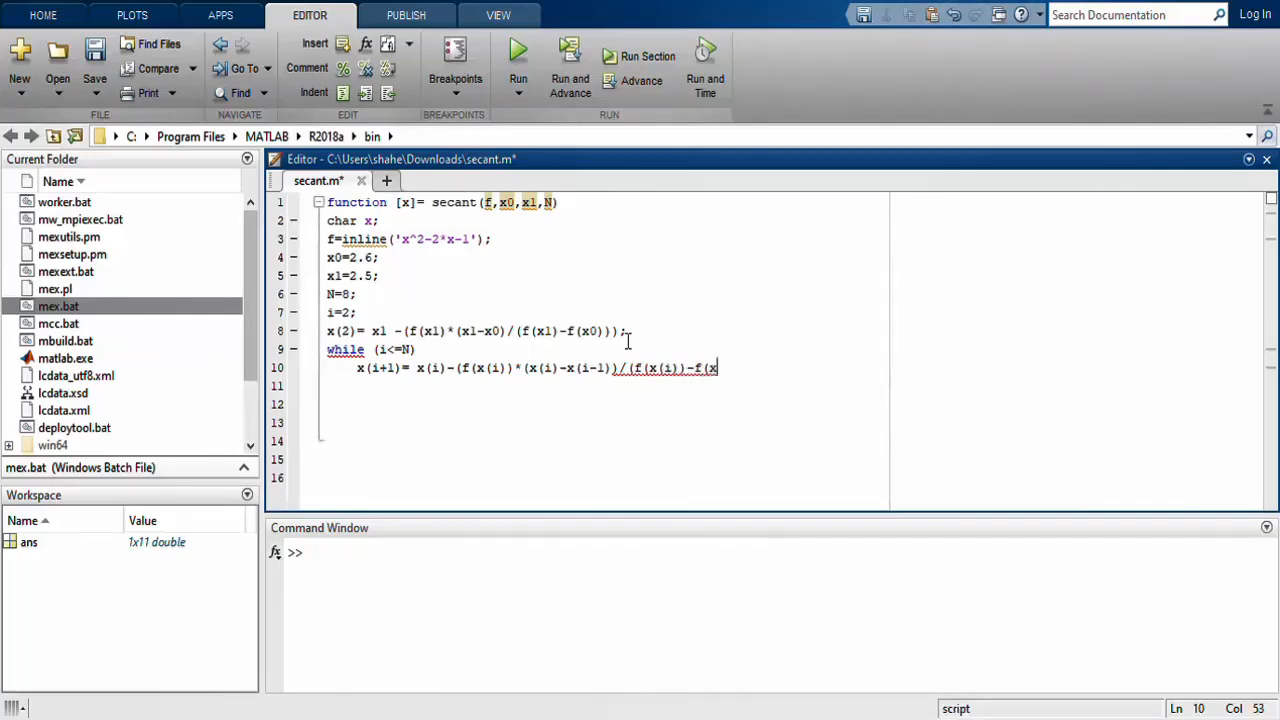
pyautogui.write('(i-1)));')
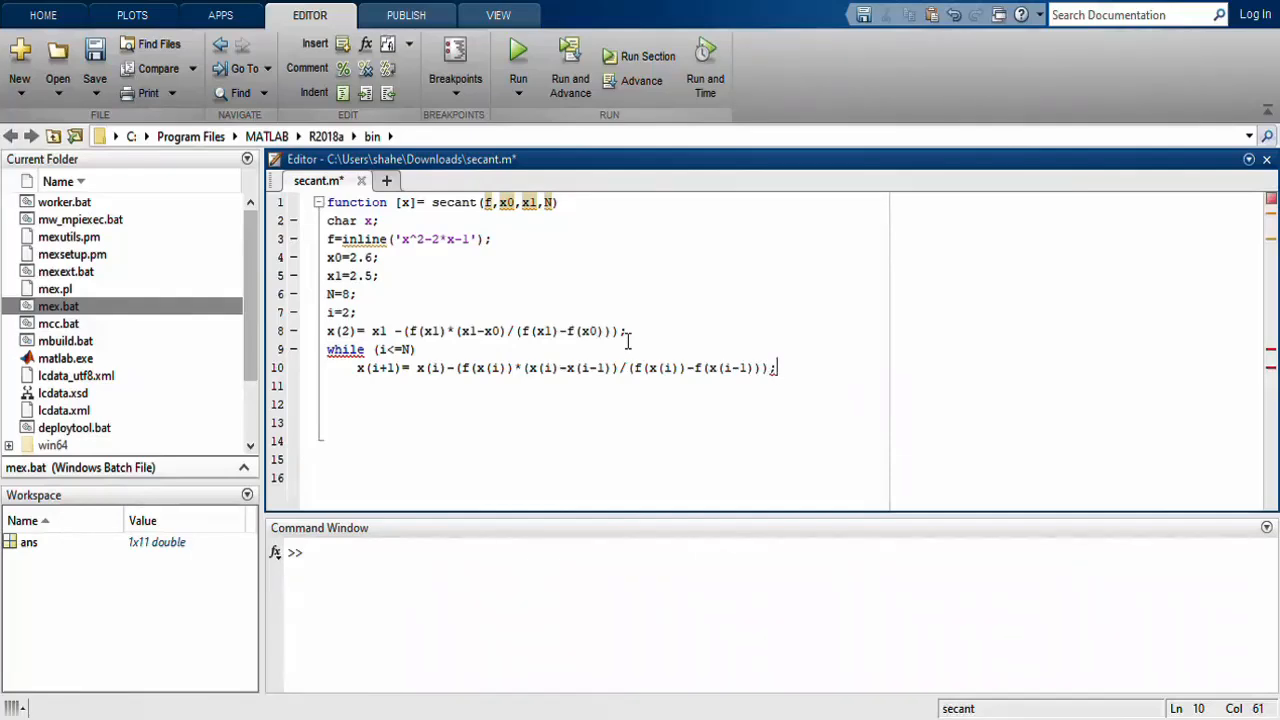
pyautogui.press('enter')
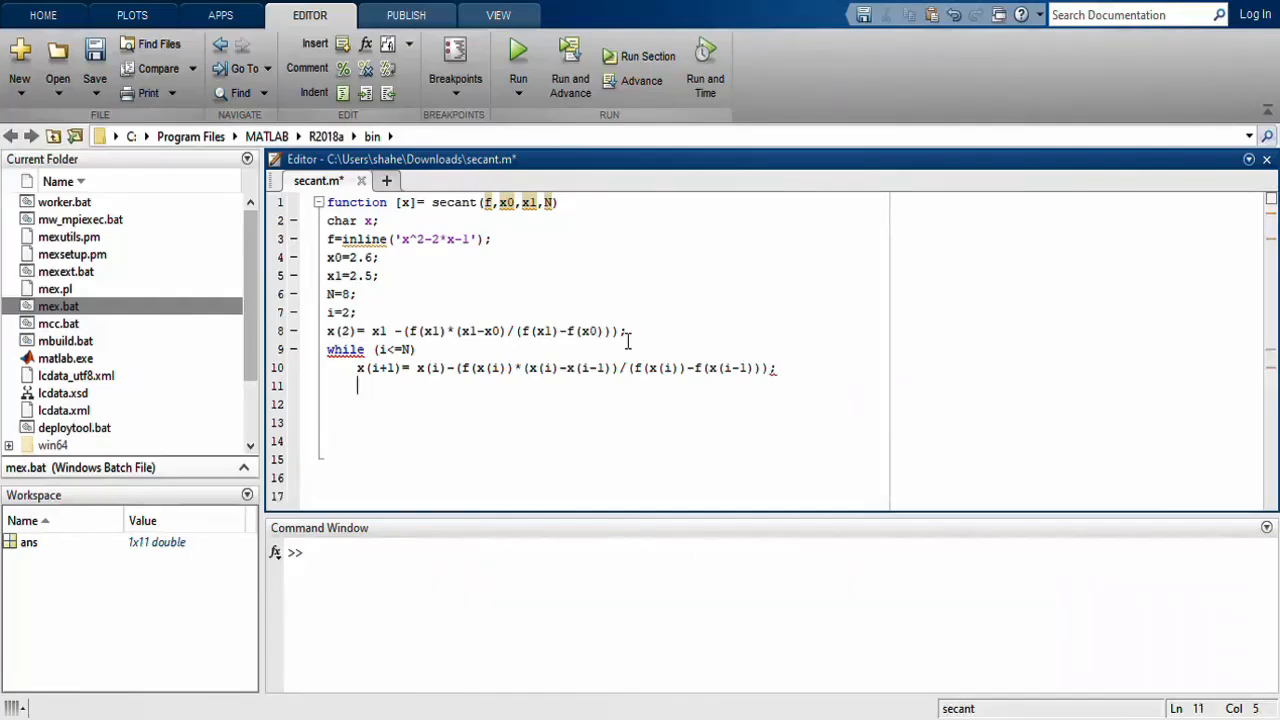
# - Add i=i+1; in the loop, then end lines closing the loop and function
pyautogui.write('i')
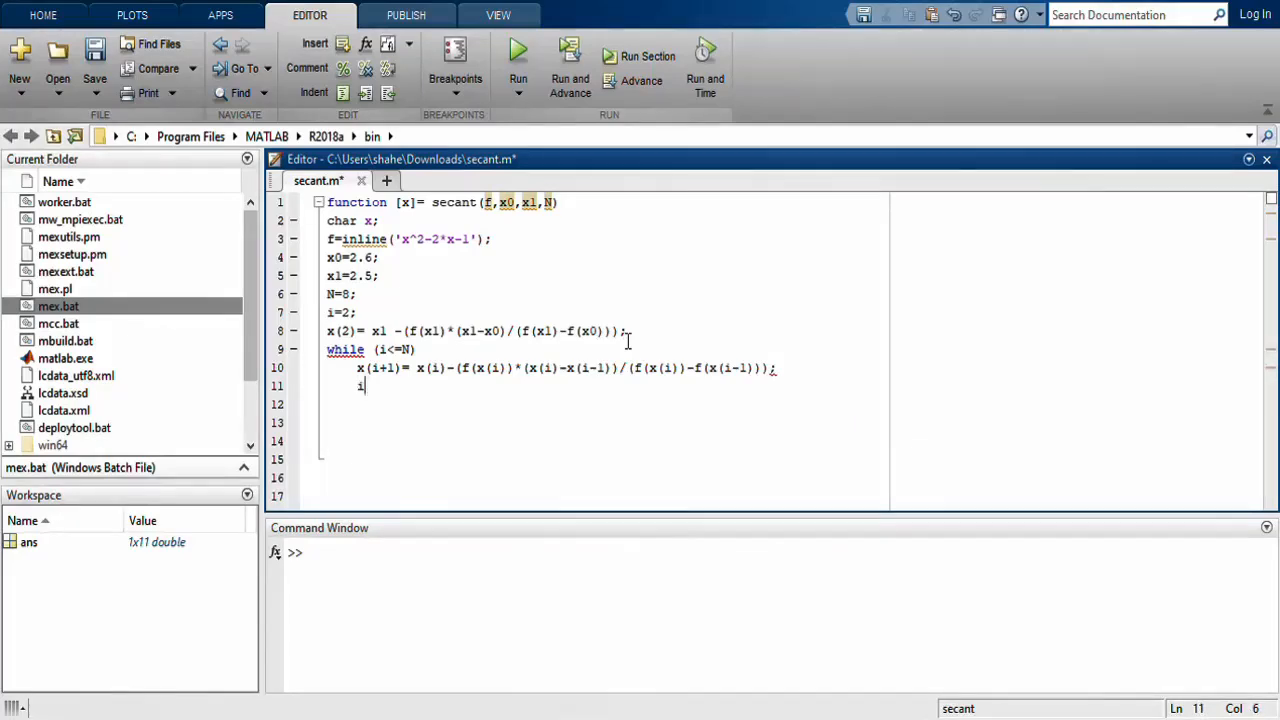
pyautogui.write('+i')
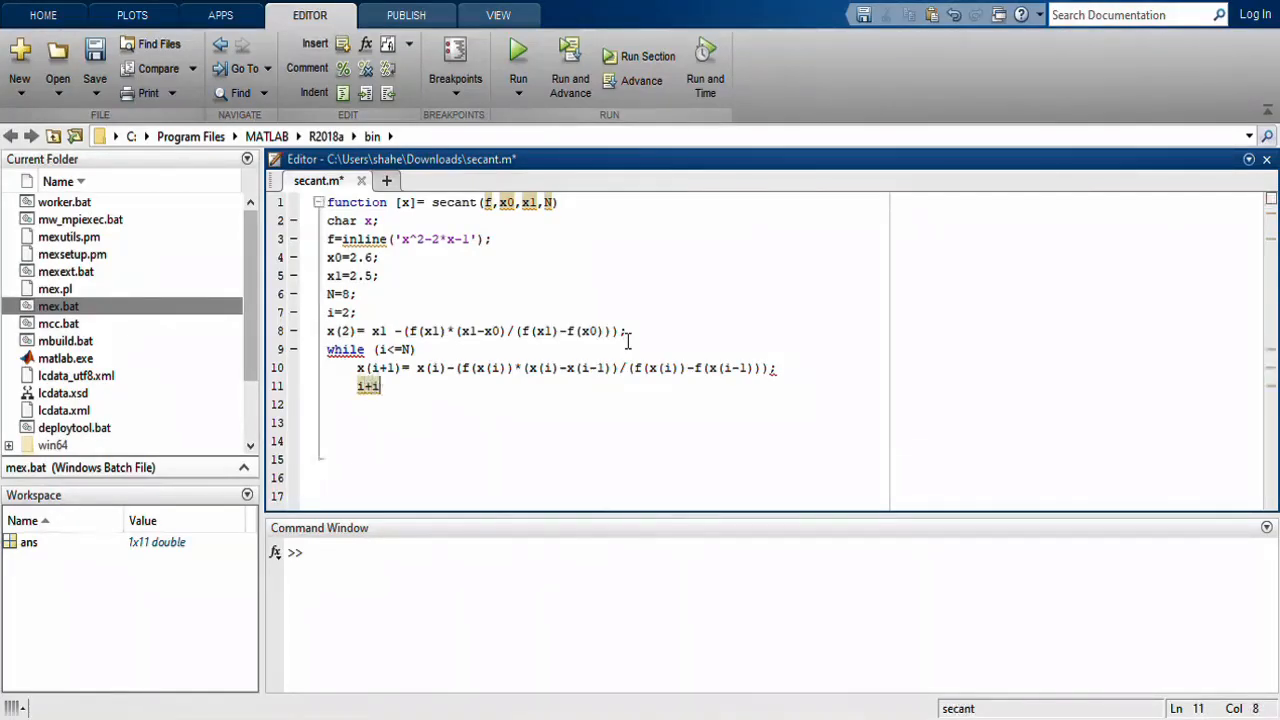
pyautogui.write('+1;')
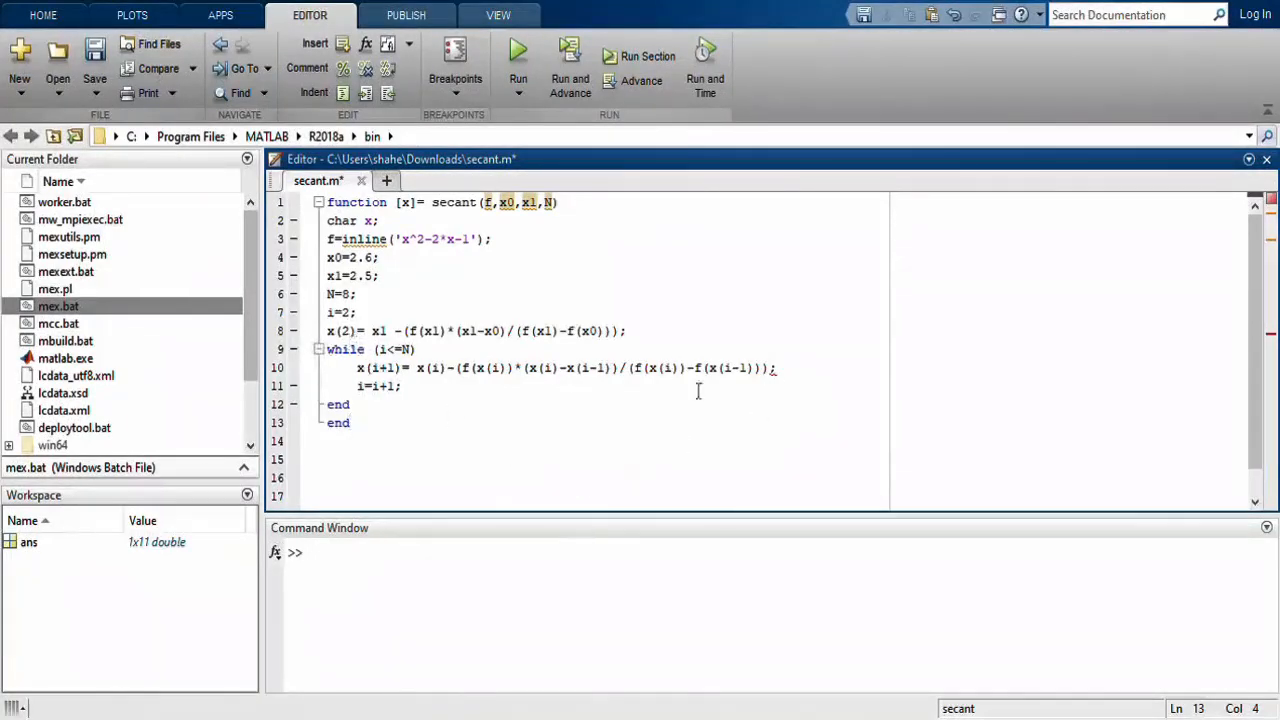
pyautogui.moveTo(692, 417)
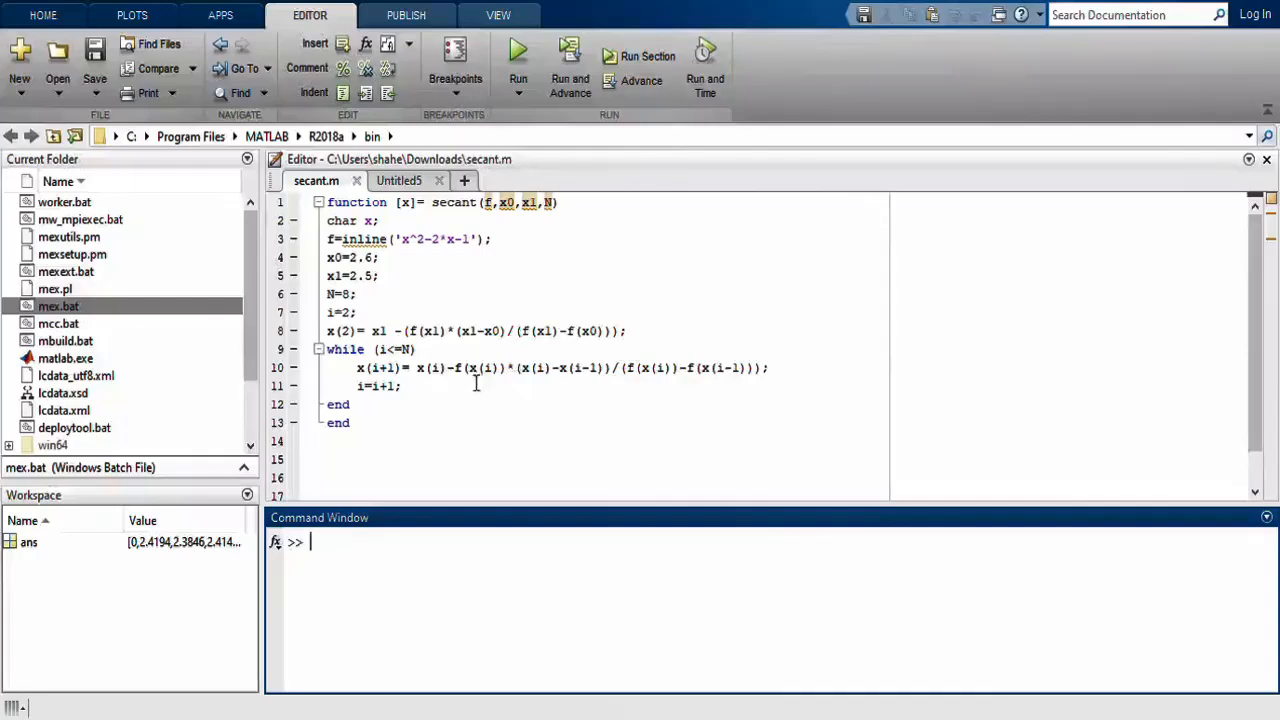
pyautogui.moveTo(511, 388)
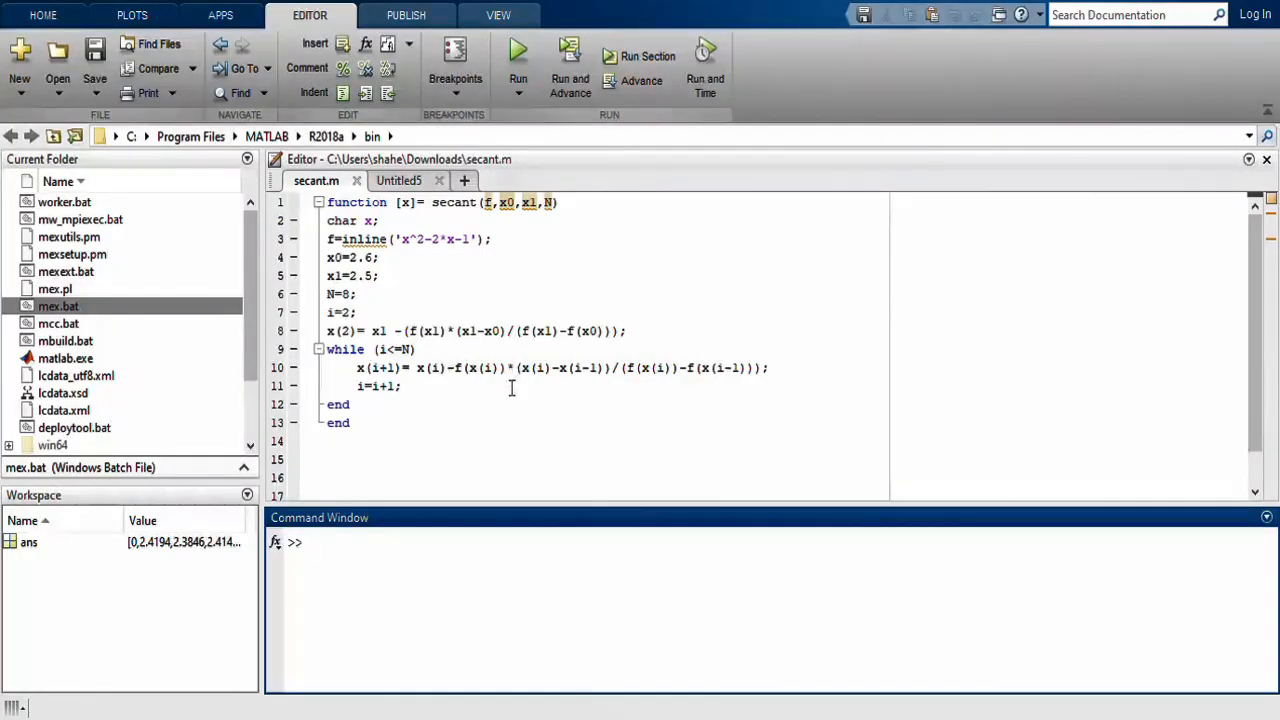
# - Close the empty Untitled5 script and run secant, printing iterates converging to 2.4142
pyautogui.click(438, 180)
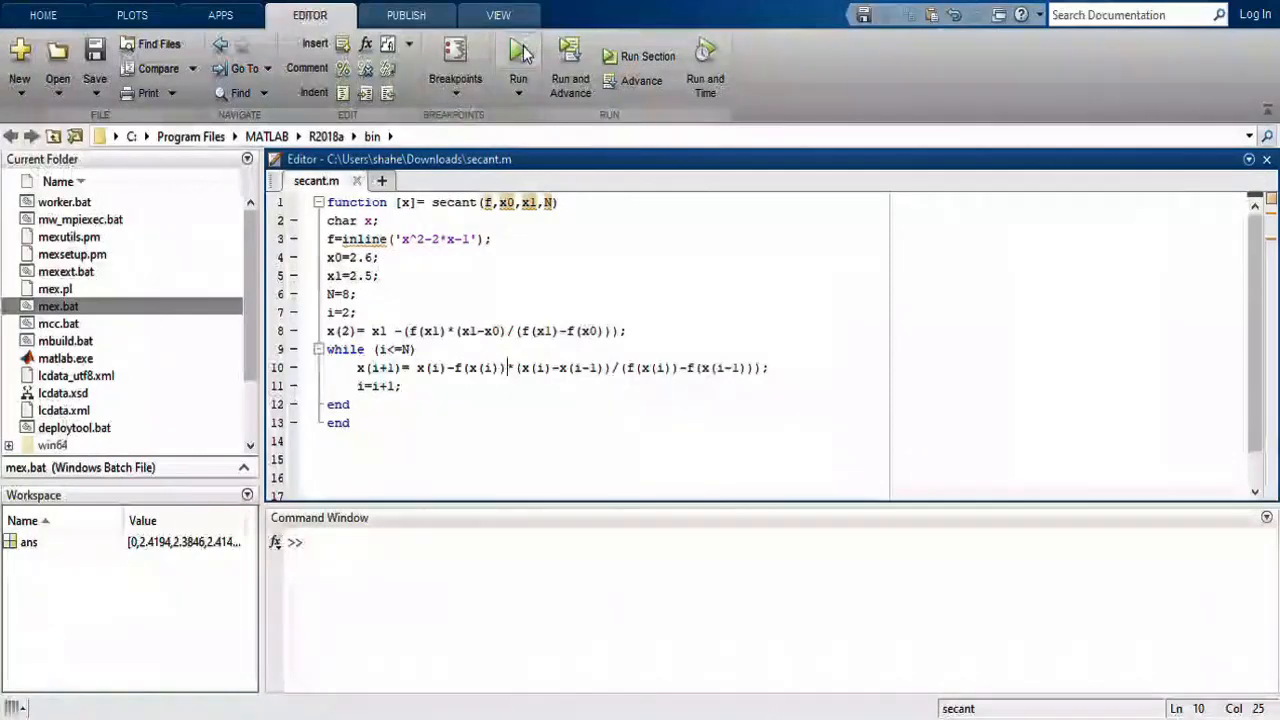
pyautogui.click(518, 55)
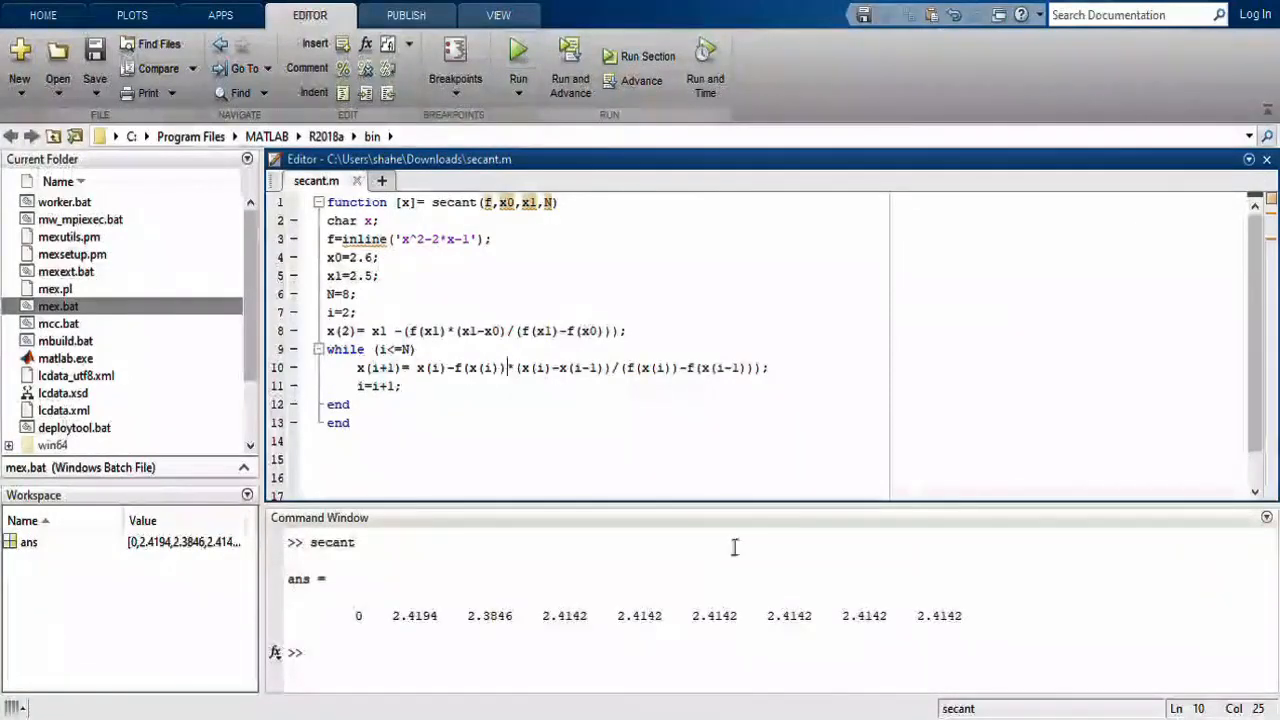